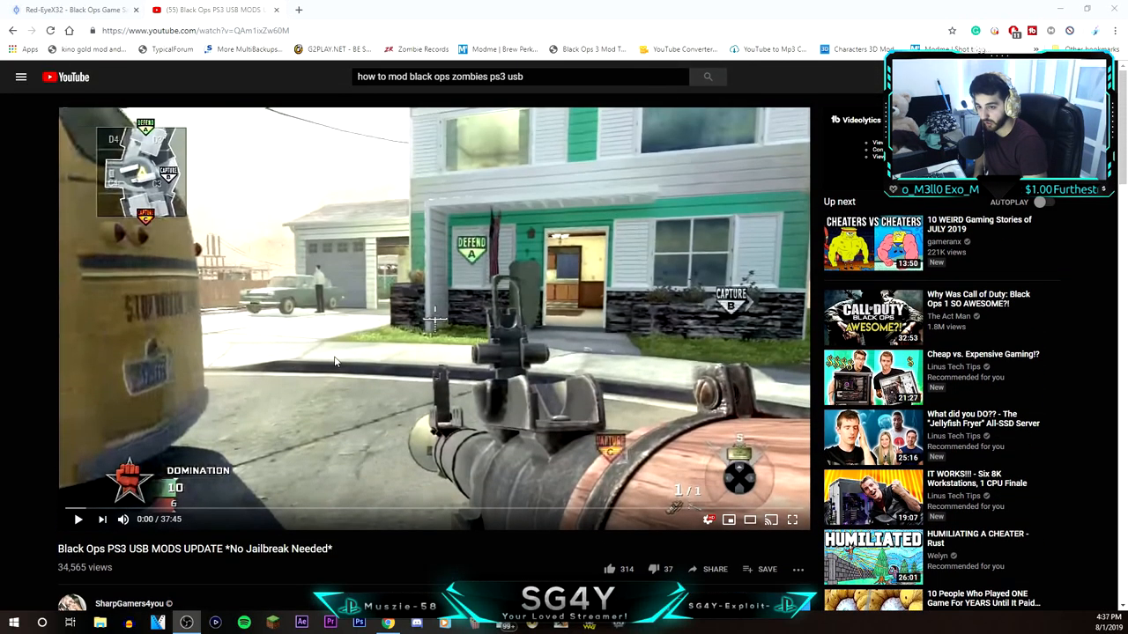
Scroll through the Black Ops USB mods video's comments and expand the uploader's reply about the patch update.
{"action": "scroll", "scroll_direction": "down", "scroll_amount": 3}
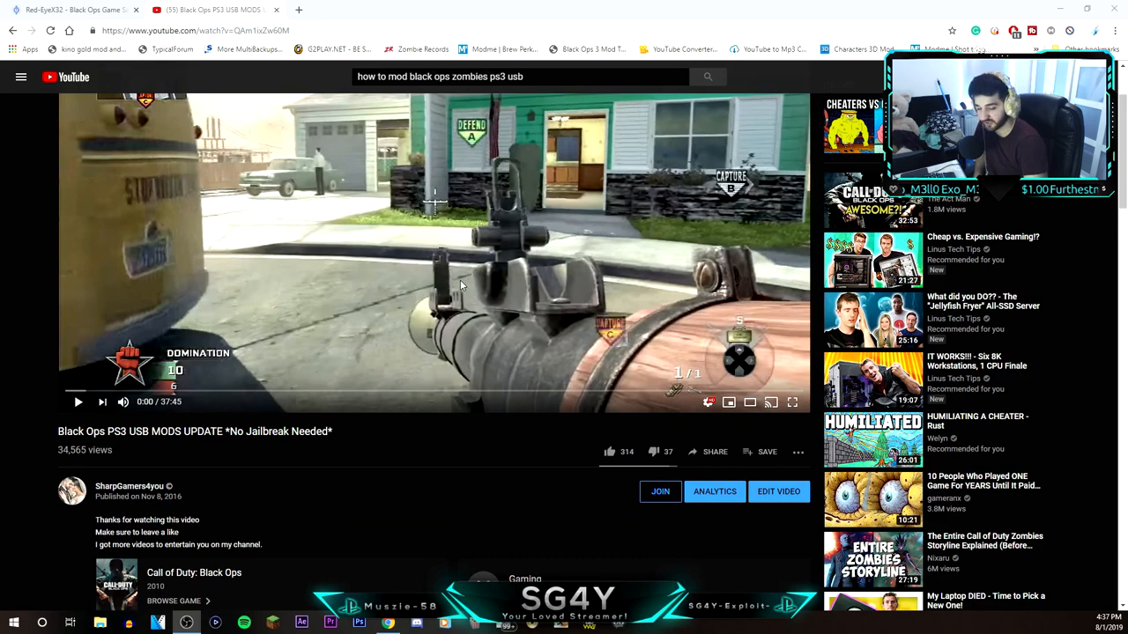
{"action": "scroll", "scroll_direction": "down", "scroll_amount": 3}
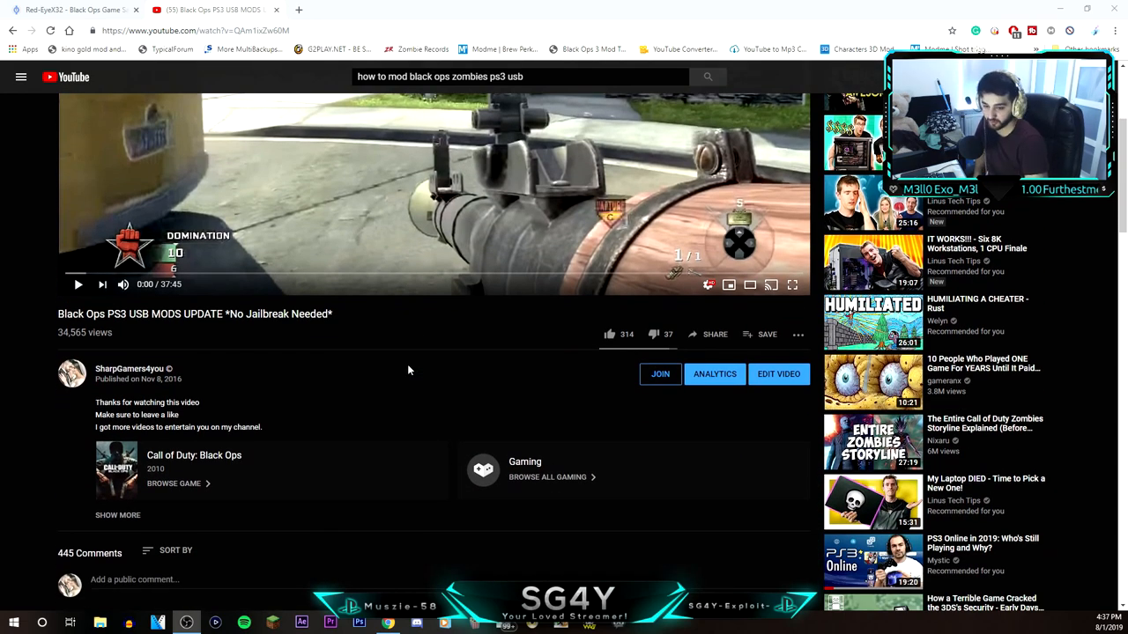
{"action": "scroll", "scroll_direction": "down", "scroll_amount": 3}
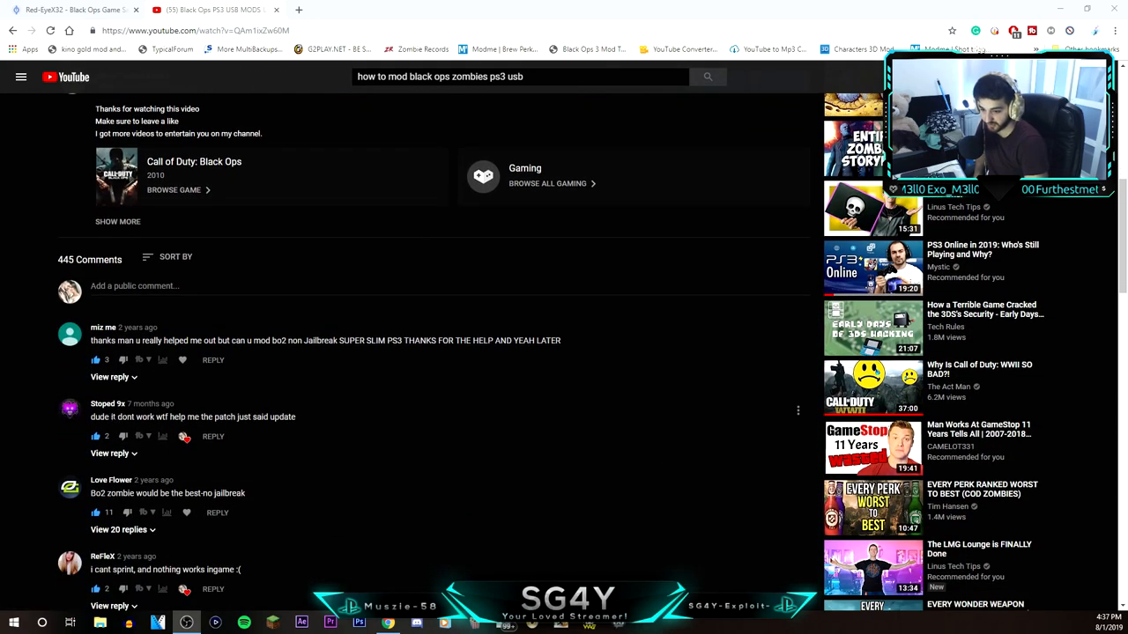
{"action": "mouse_move", "coordinate": [166, 430]}
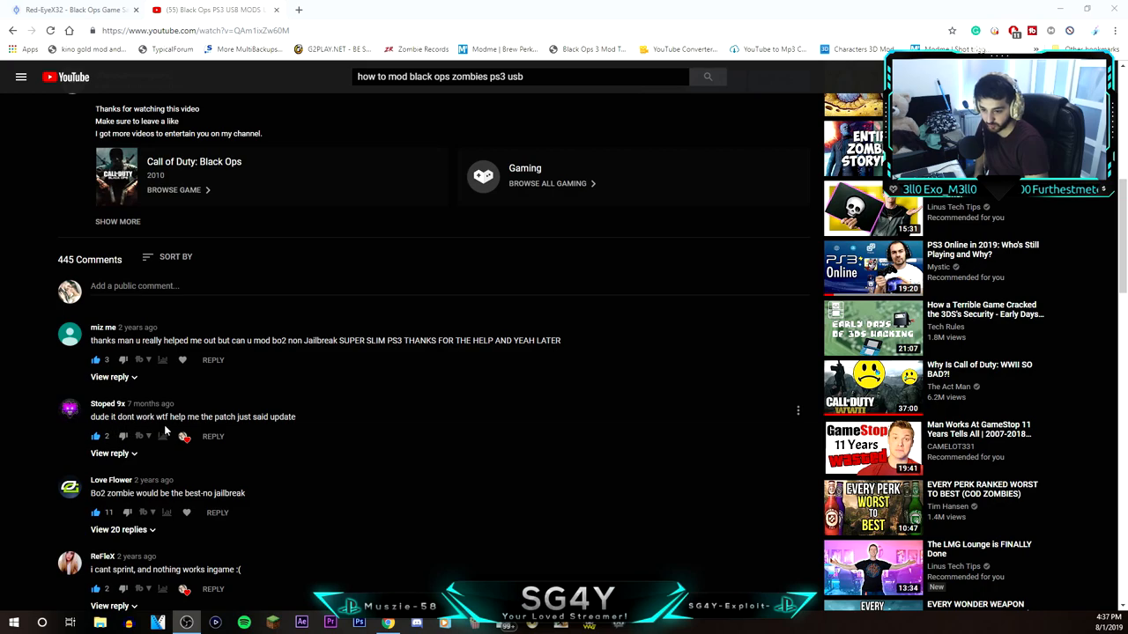
{"action": "mouse_move", "coordinate": [250, 428]}
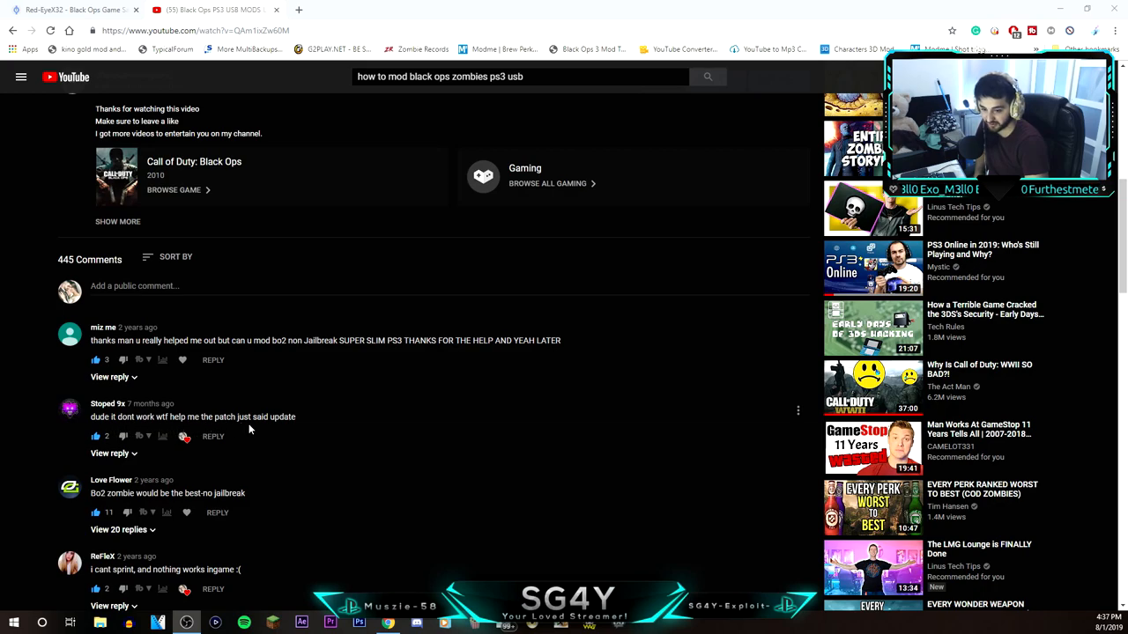
{"action": "left_click", "coordinate": [109, 453]}
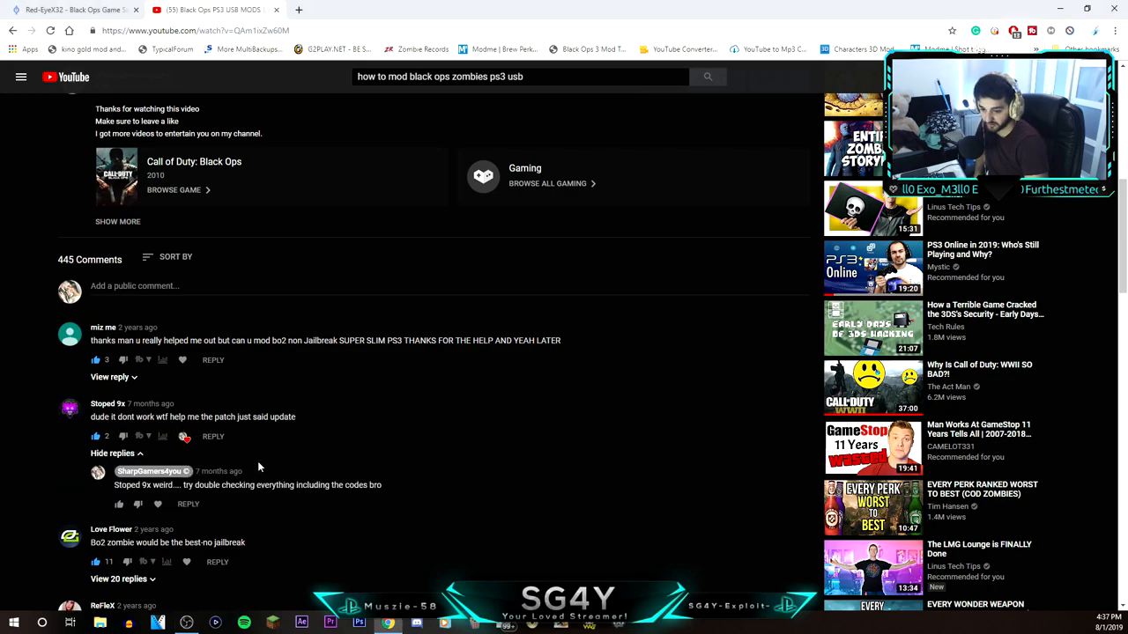
{"action": "scroll", "scroll_direction": "down", "scroll_amount": 3}
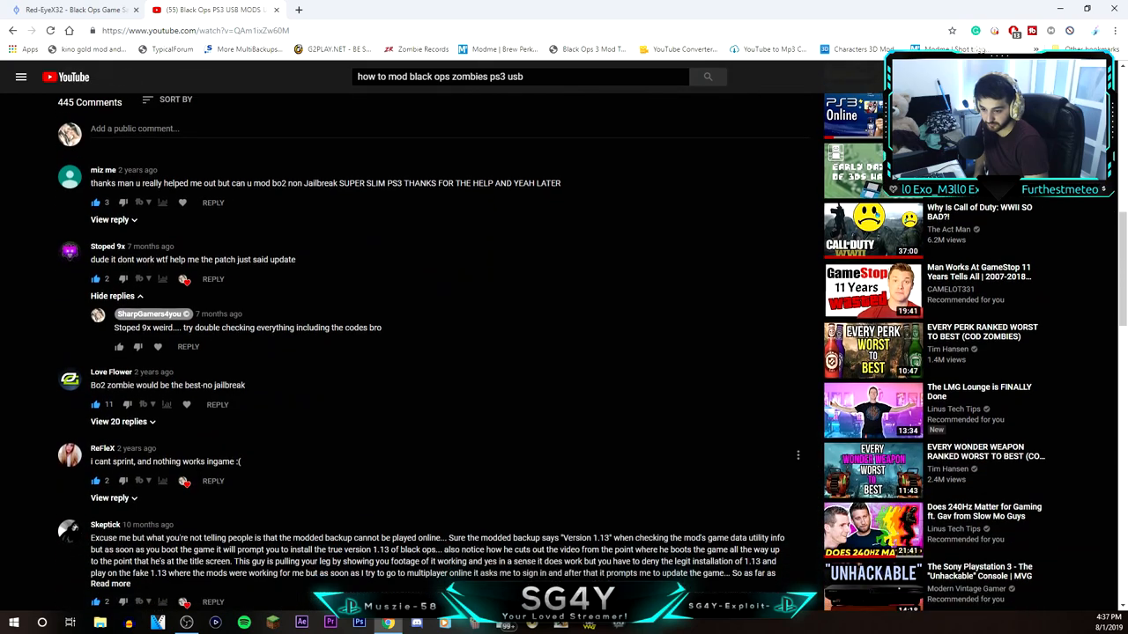
{"action": "scroll", "scroll_direction": "down", "scroll_amount": 3}
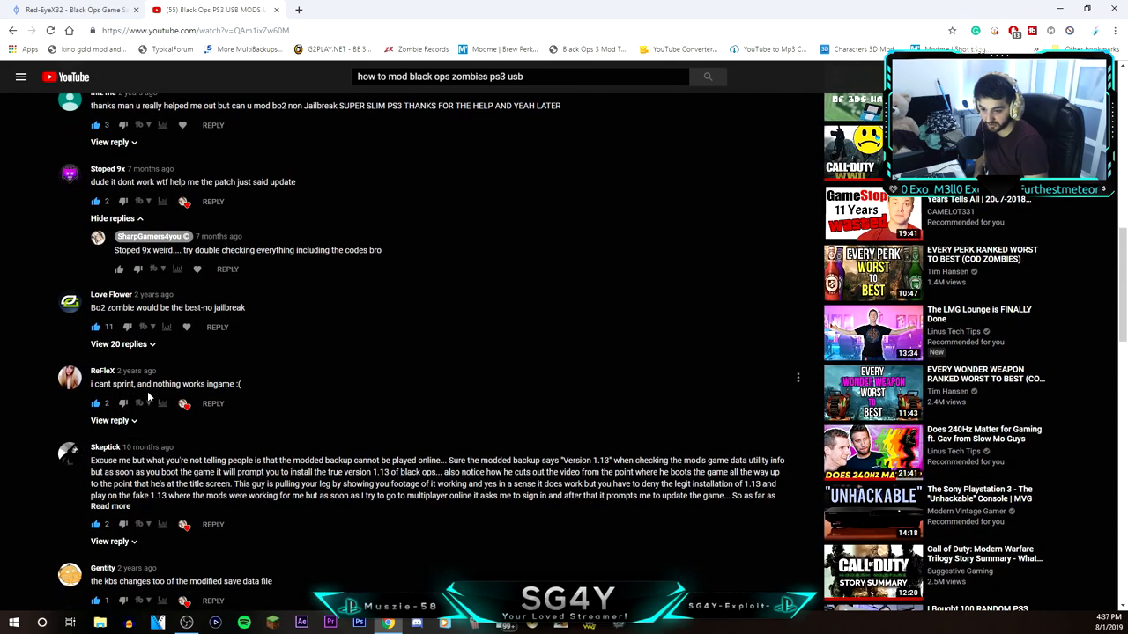
{"action": "scroll", "scroll_direction": "down", "scroll_amount": 3}
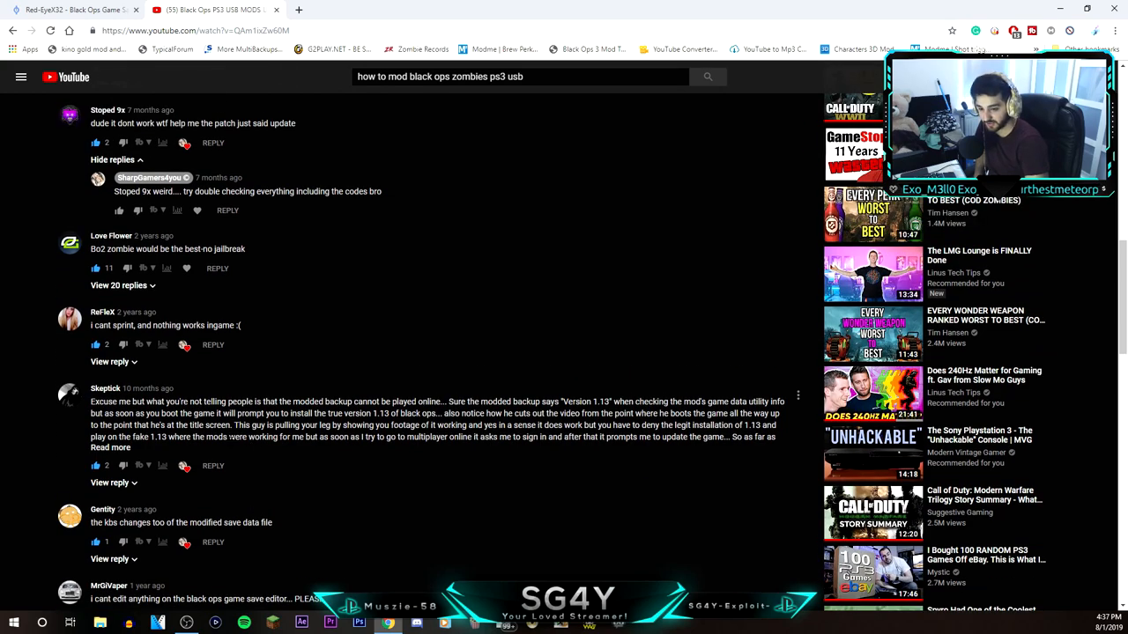
{"action": "scroll", "scroll_direction": "down", "scroll_amount": 3}
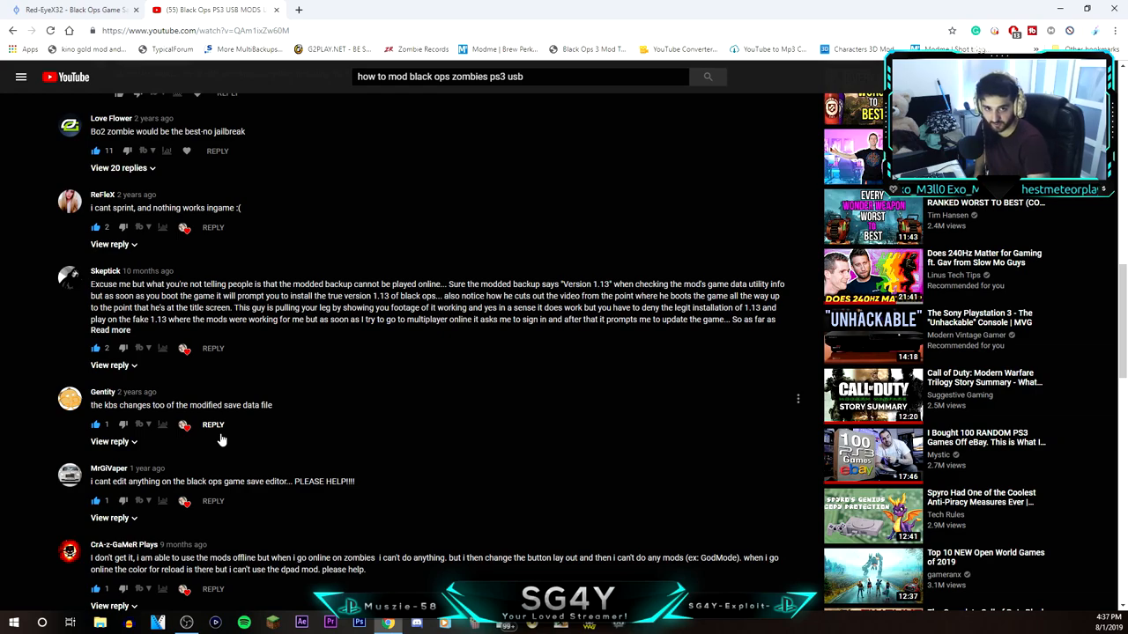
{"action": "mouse_move", "coordinate": [243, 432]}
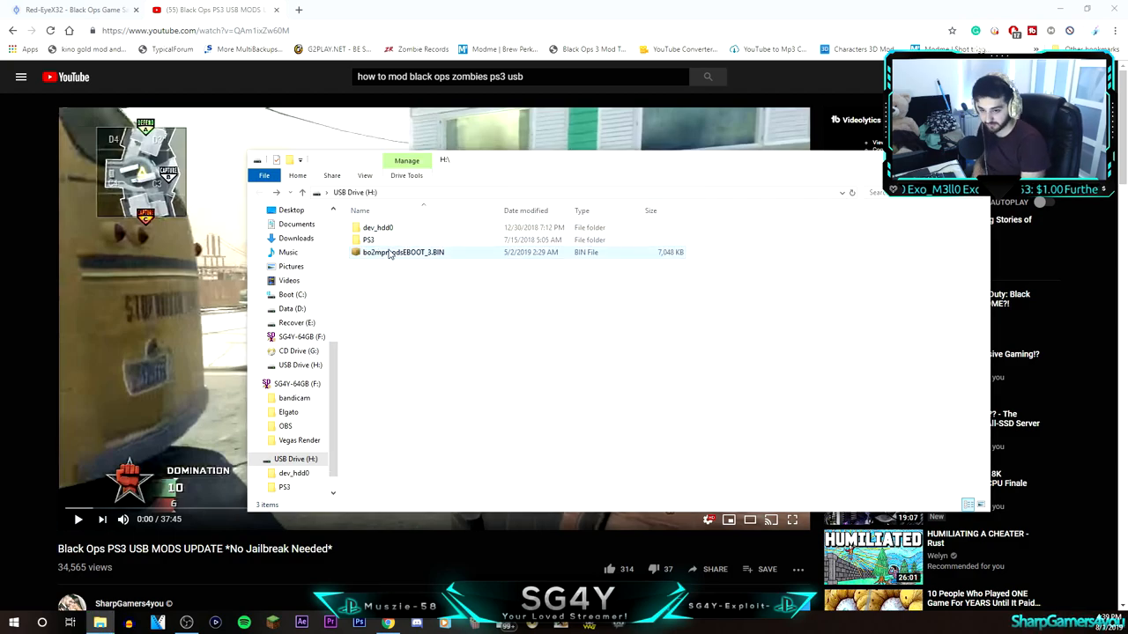
{"action": "mouse_move", "coordinate": [374, 239]}
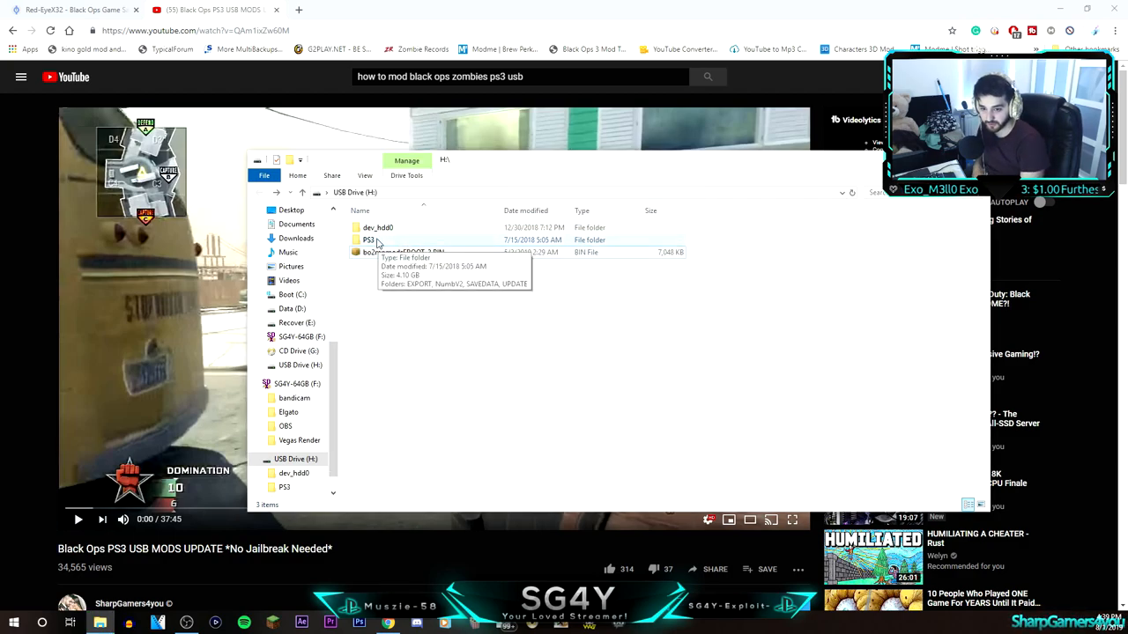
Navigate PS3 > SAVEDATA > BLES01031-AUTO- on the USB drive and view the save's ICON0.PNG image.
{"action": "double_click", "coordinate": [373, 240]}
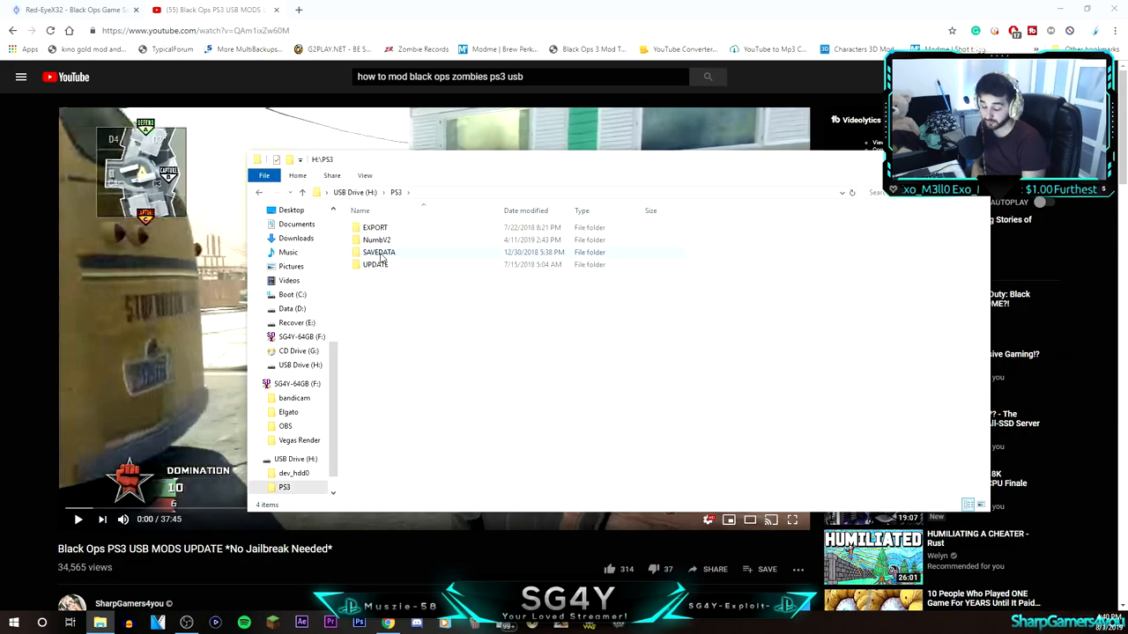
{"action": "left_click", "coordinate": [379, 252]}
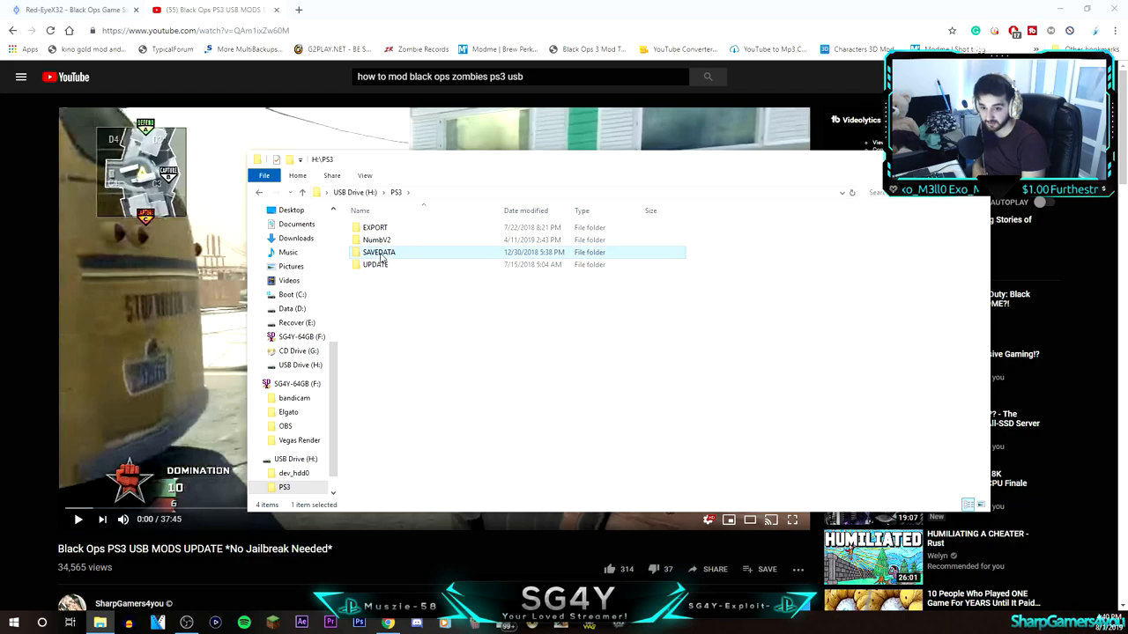
{"action": "double_click", "coordinate": [379, 252]}
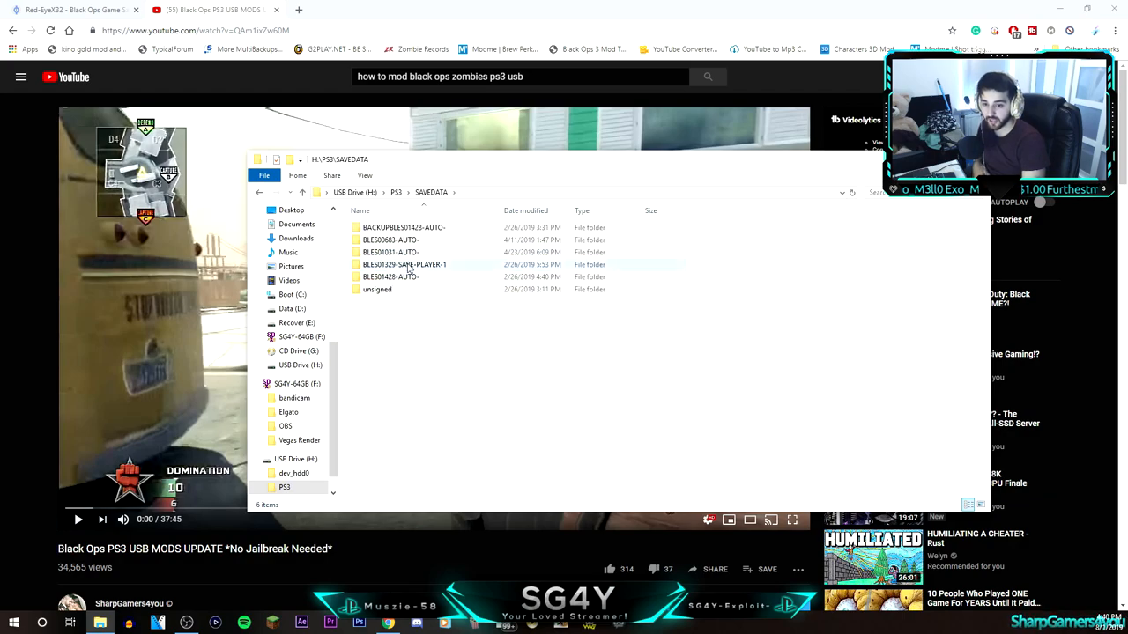
{"action": "mouse_move", "coordinate": [408, 264]}
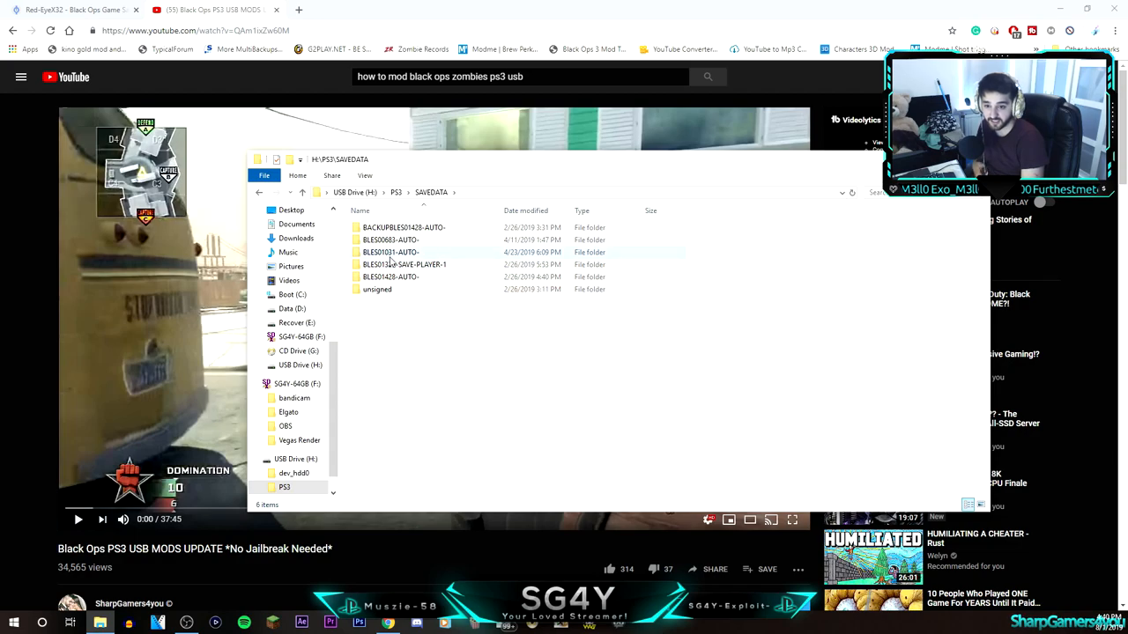
{"action": "mouse_move", "coordinate": [391, 264]}
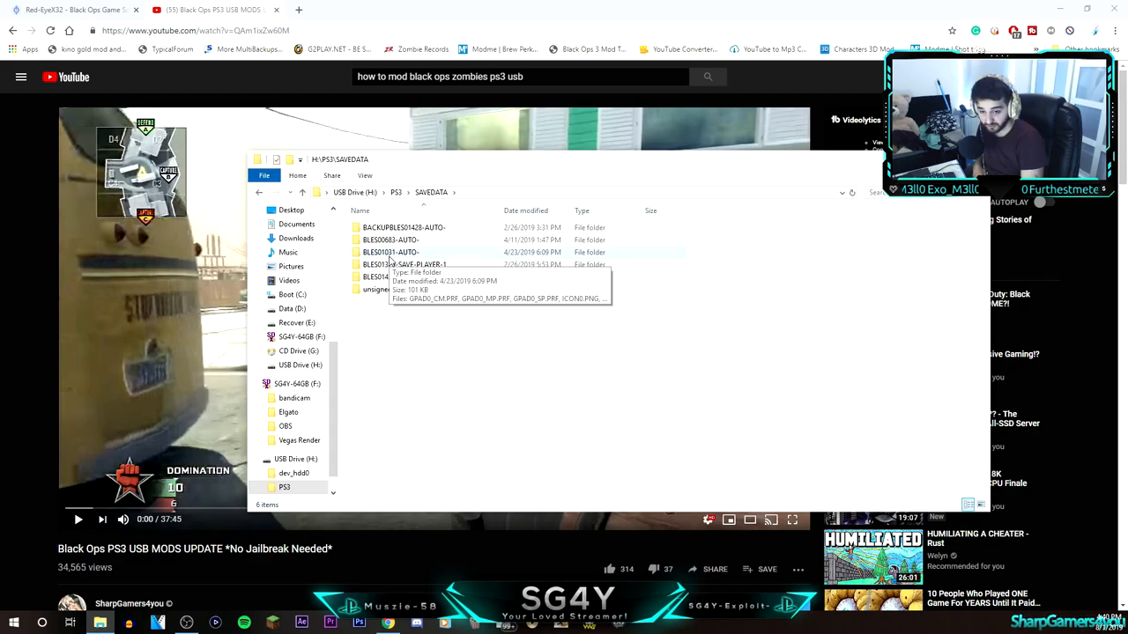
{"action": "double_click", "coordinate": [391, 252]}
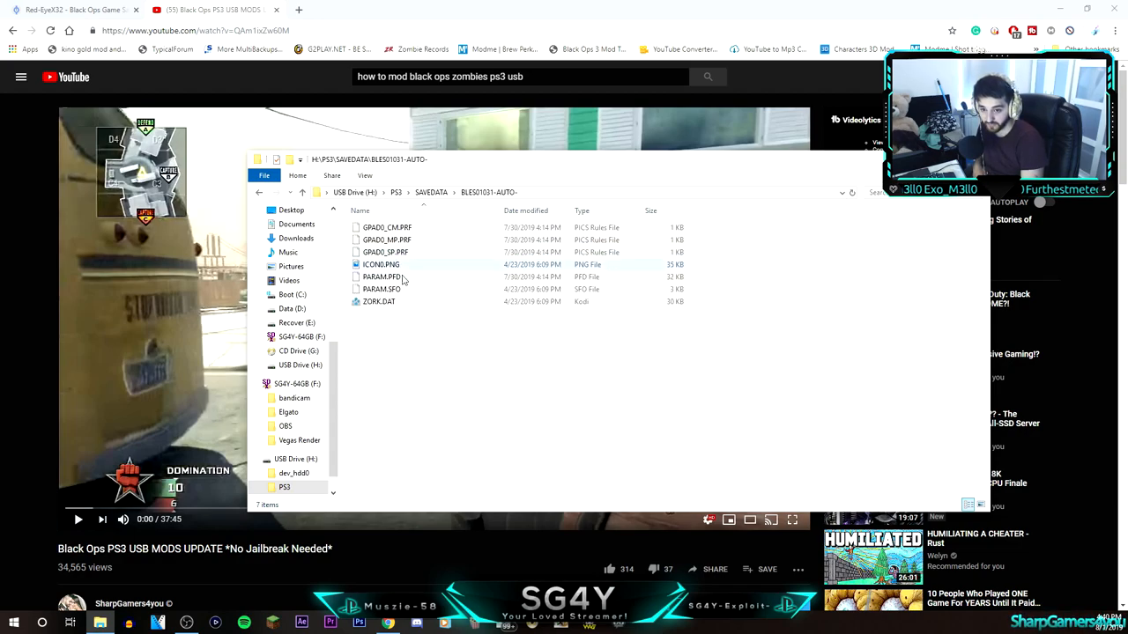
{"action": "left_click", "coordinate": [380, 264]}
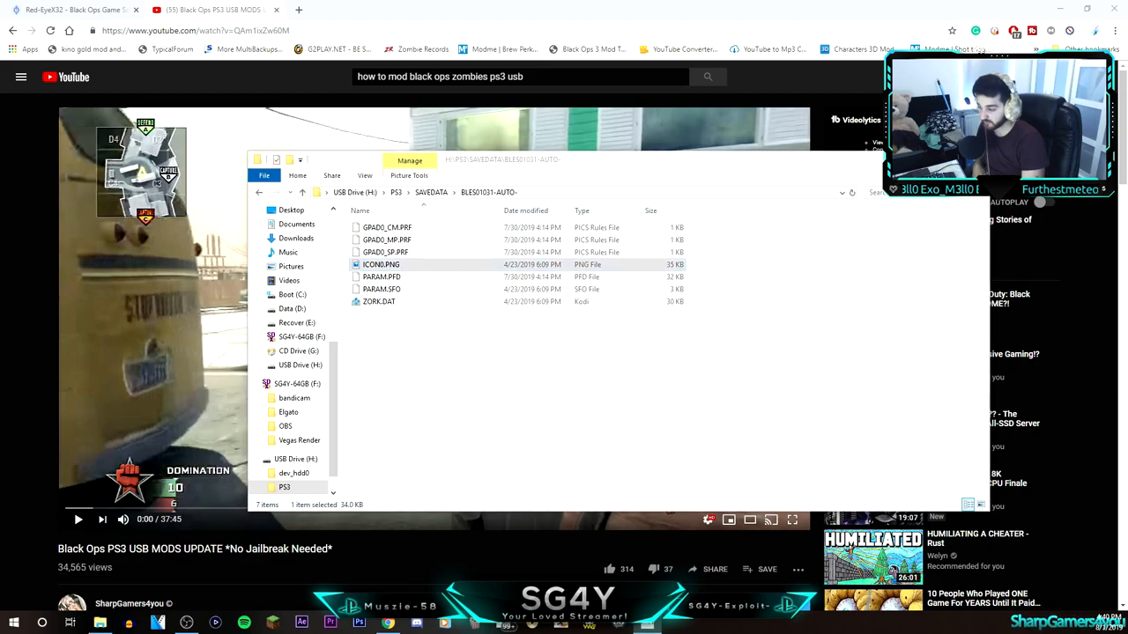
{"action": "double_click", "coordinate": [381, 264]}
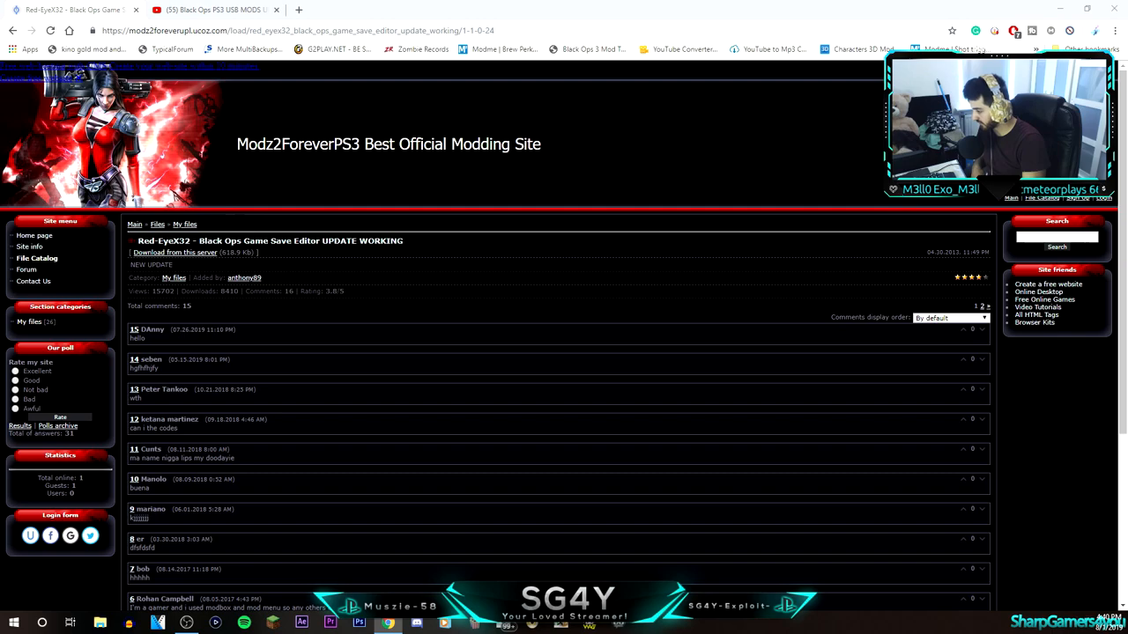
Go to Documents and choose an action on the Red-EyeX32 - Black Ops Game Save Editor folder.
{"action": "left_click", "coordinate": [98, 624]}
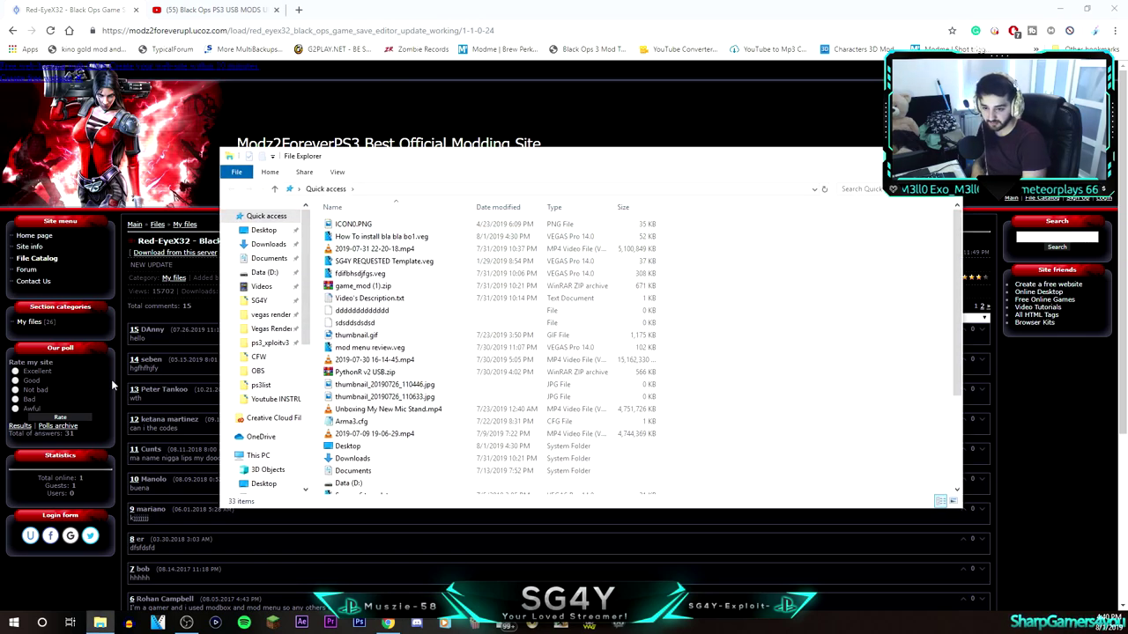
{"action": "left_click", "coordinate": [267, 258]}
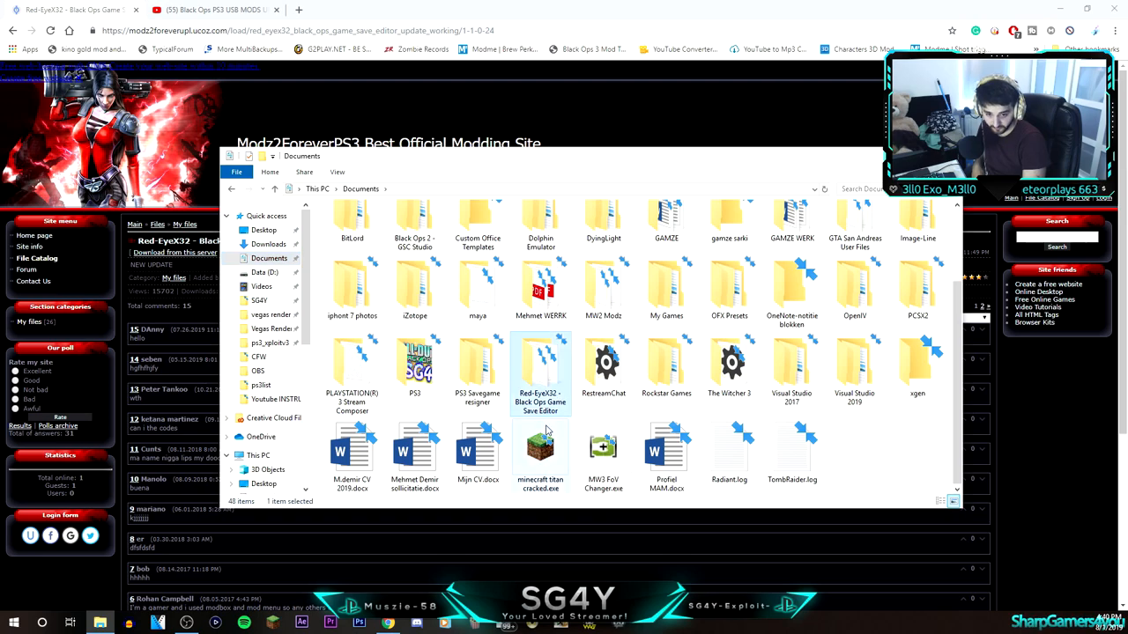
{"action": "right_click", "coordinate": [540, 370]}
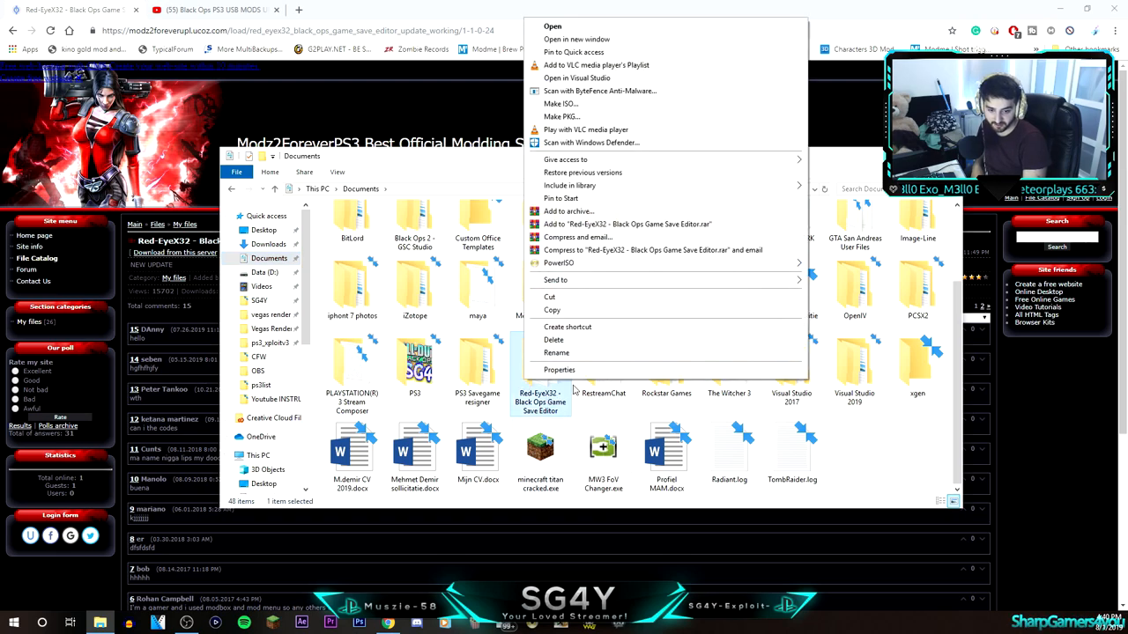
{"action": "left_click", "coordinate": [559, 370]}
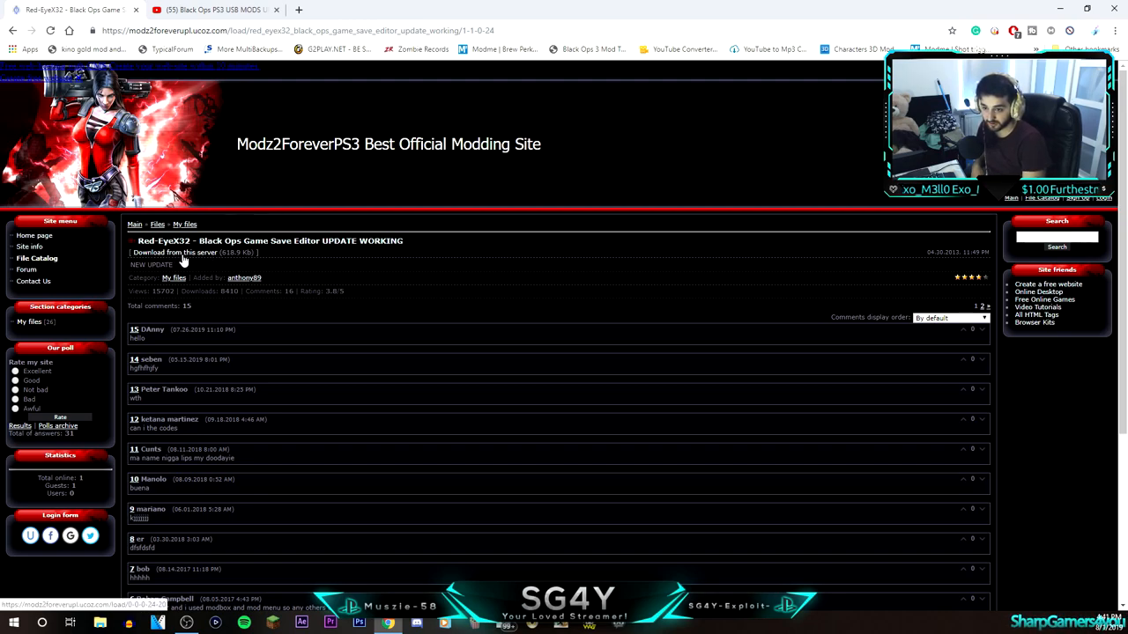
Download the Red-EyeX32 Black Ops save editor update archive from the Modz2ForeverPS3 page.
{"action": "left_click", "coordinate": [184, 254]}
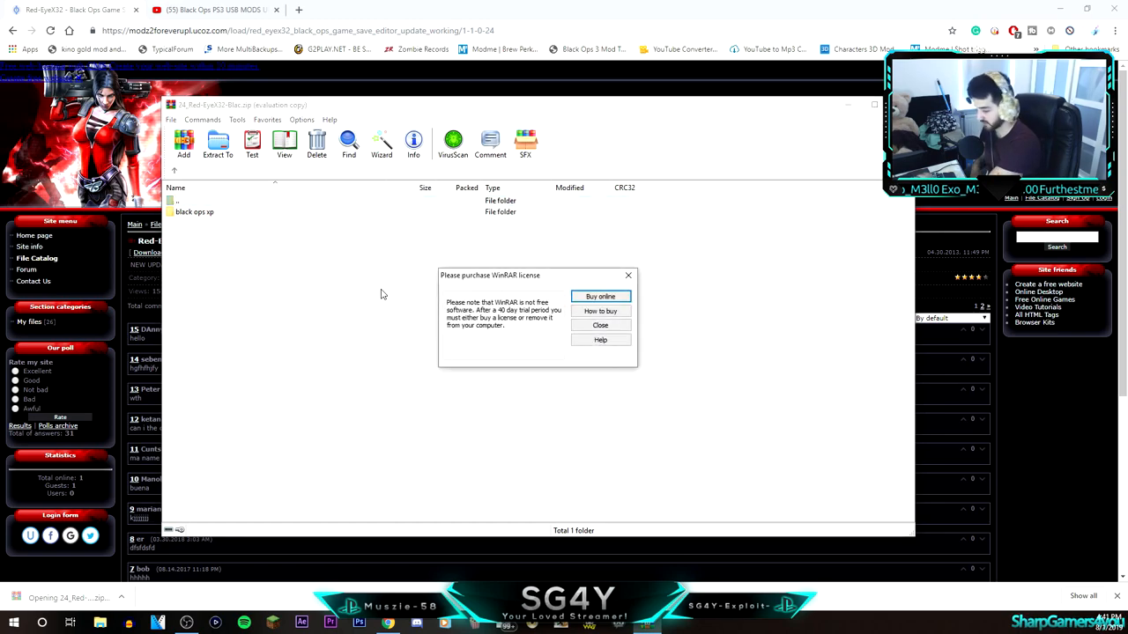
Dismiss the WinRAR license reminder and pick the black-ops-sp folder inside the archive.
{"action": "left_click", "coordinate": [599, 324]}
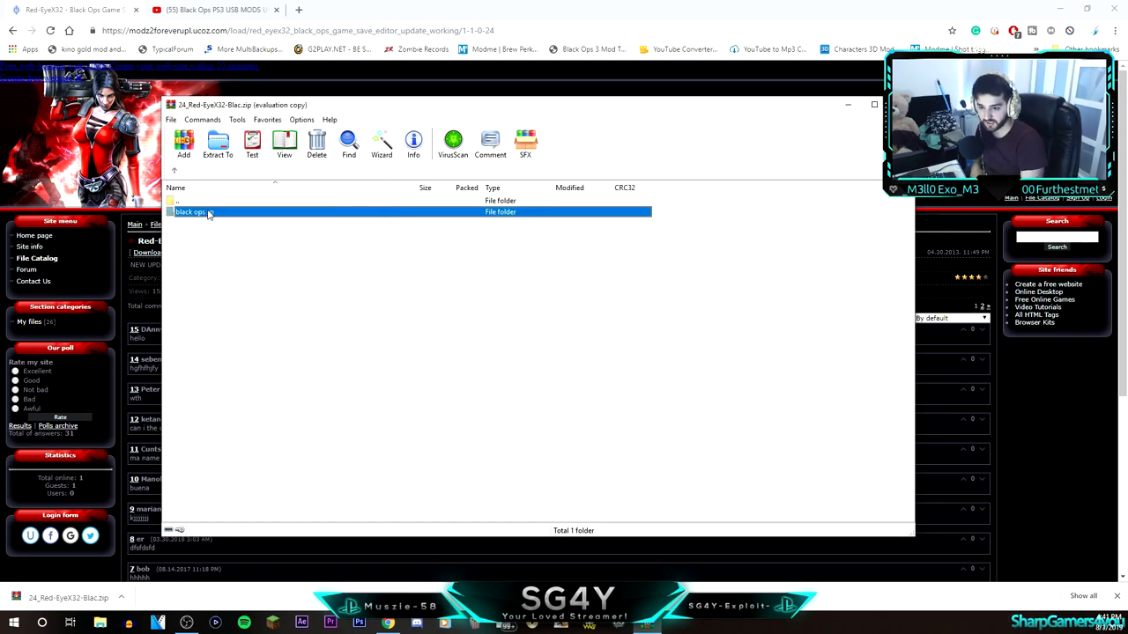
{"action": "double_click", "coordinate": [190, 211]}
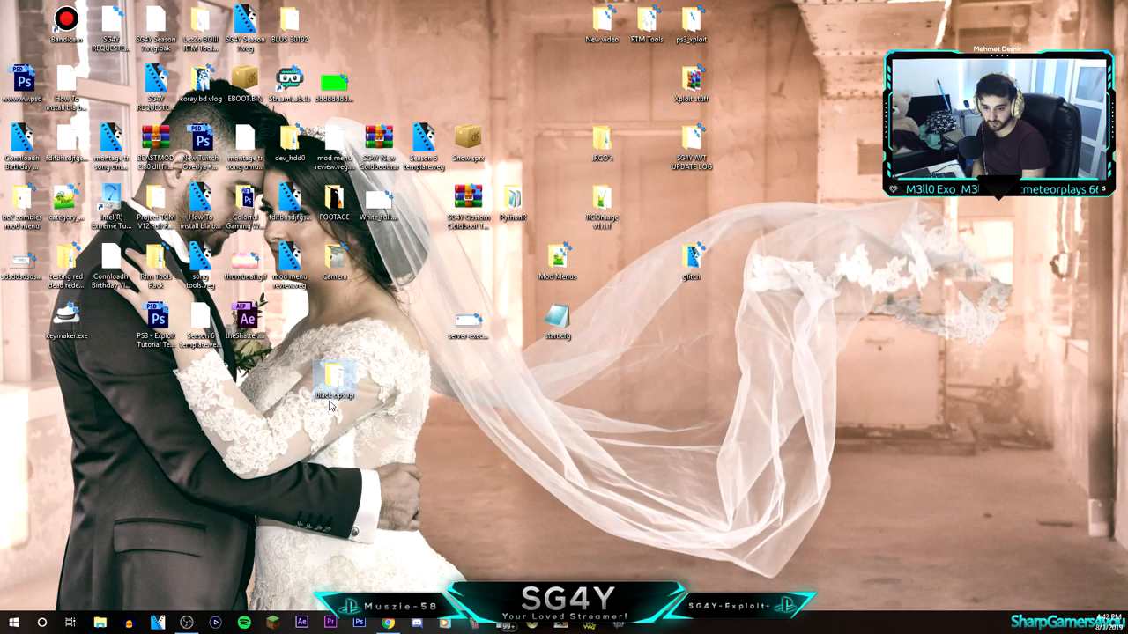
Enter the extracted black-ops-sp folder and select the Red-EyeX32 Black Ops Game Save Editor.exe.
{"action": "double_click", "coordinate": [331, 373]}
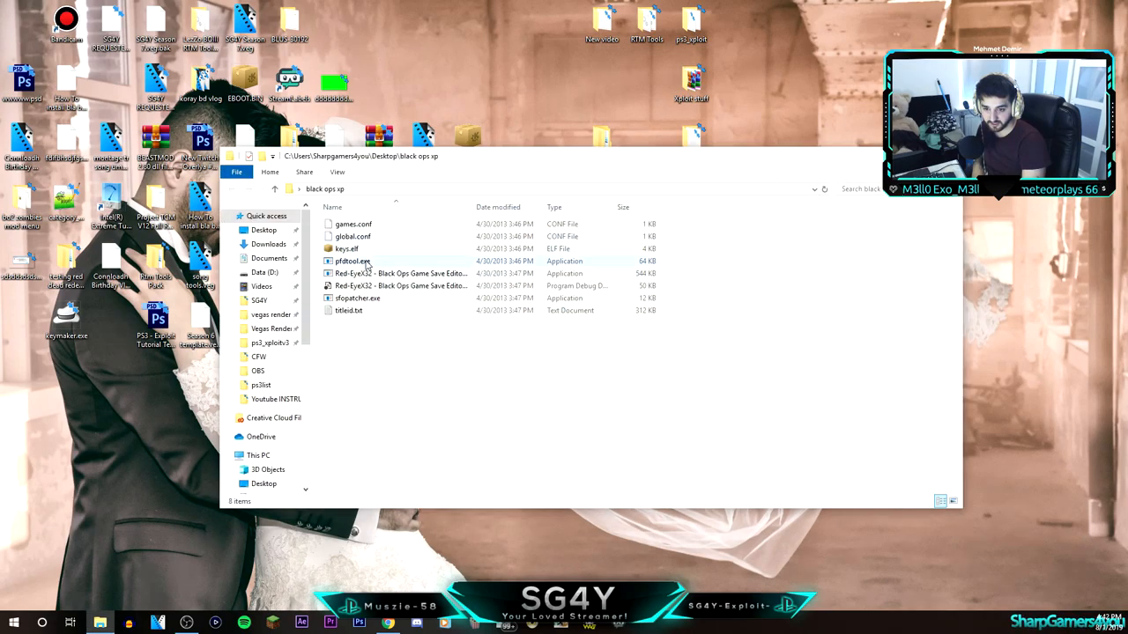
{"action": "left_click", "coordinate": [397, 285]}
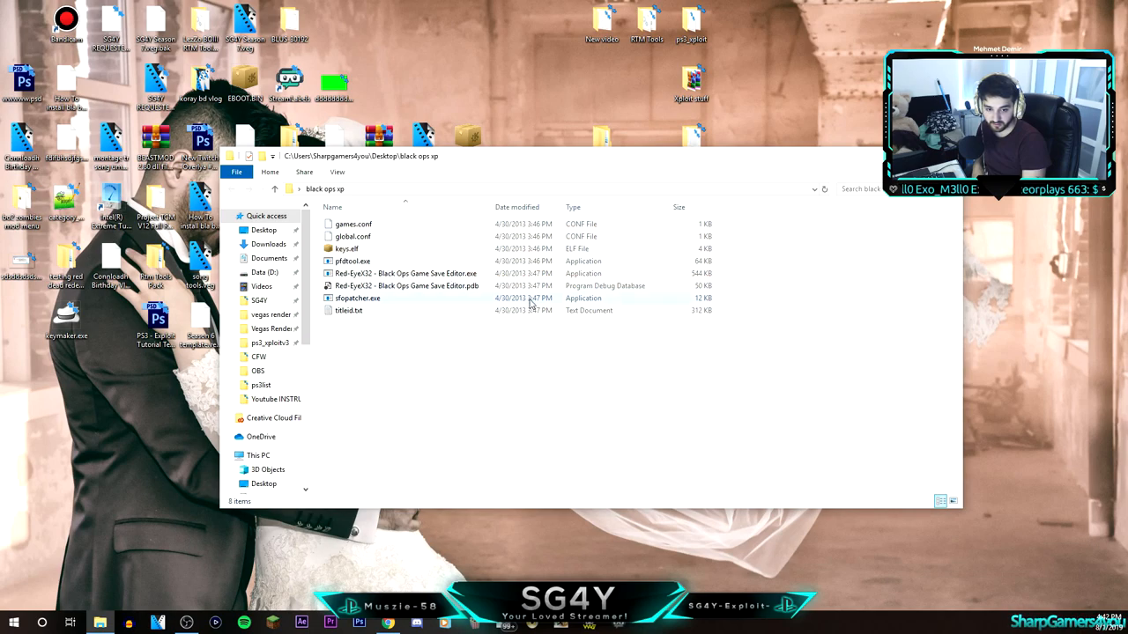
{"action": "left_click", "coordinate": [414, 273]}
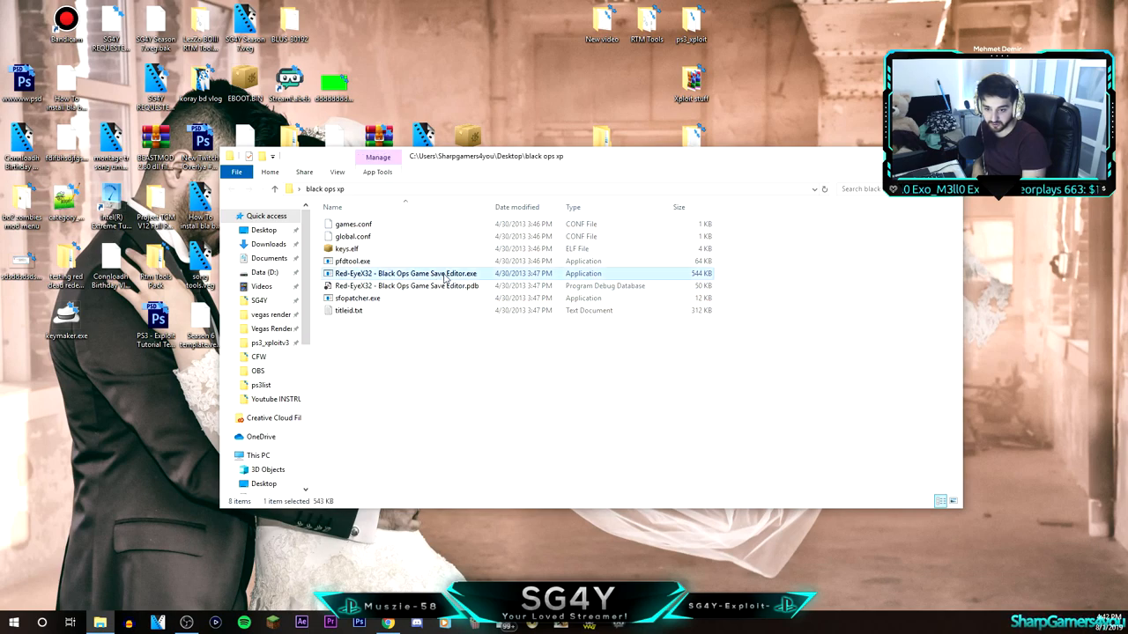
Launch the save editor and load the BLES Black Ops save folder from PS3\SAVEDATA, confirming the decrypt success.
{"action": "double_click", "coordinate": [405, 273]}
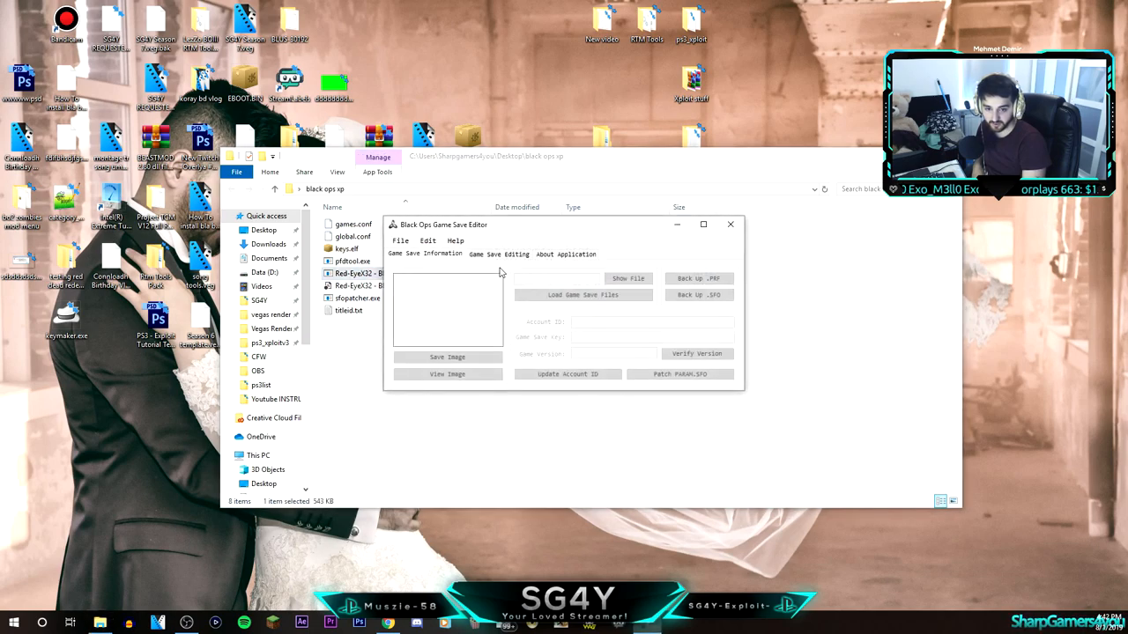
{"action": "left_click", "coordinate": [400, 240]}
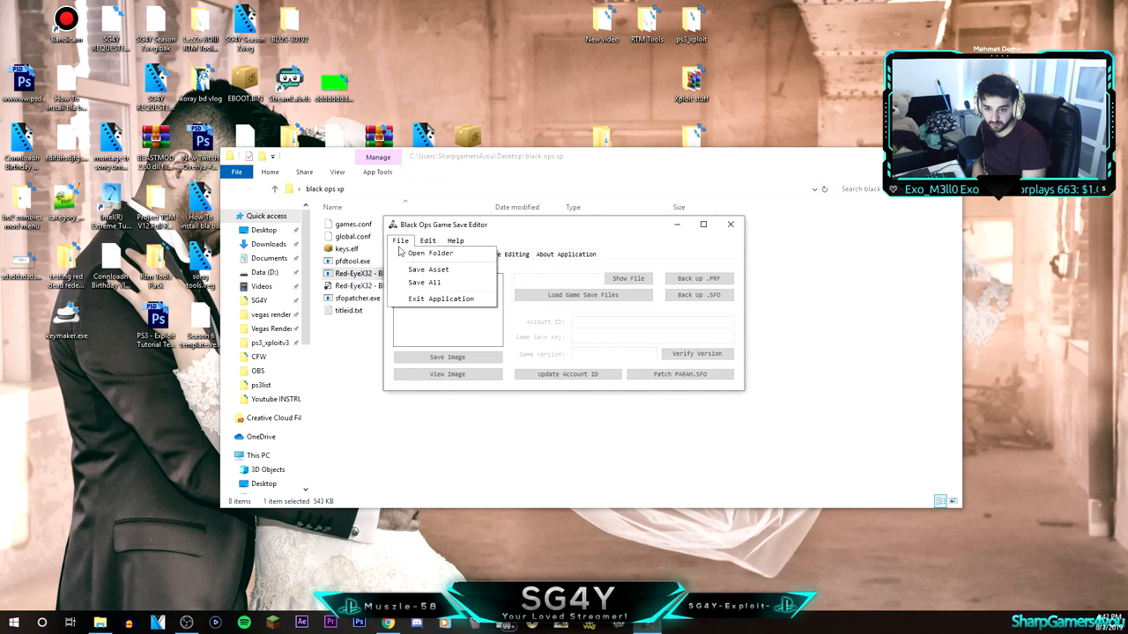
{"action": "left_click", "coordinate": [400, 240]}
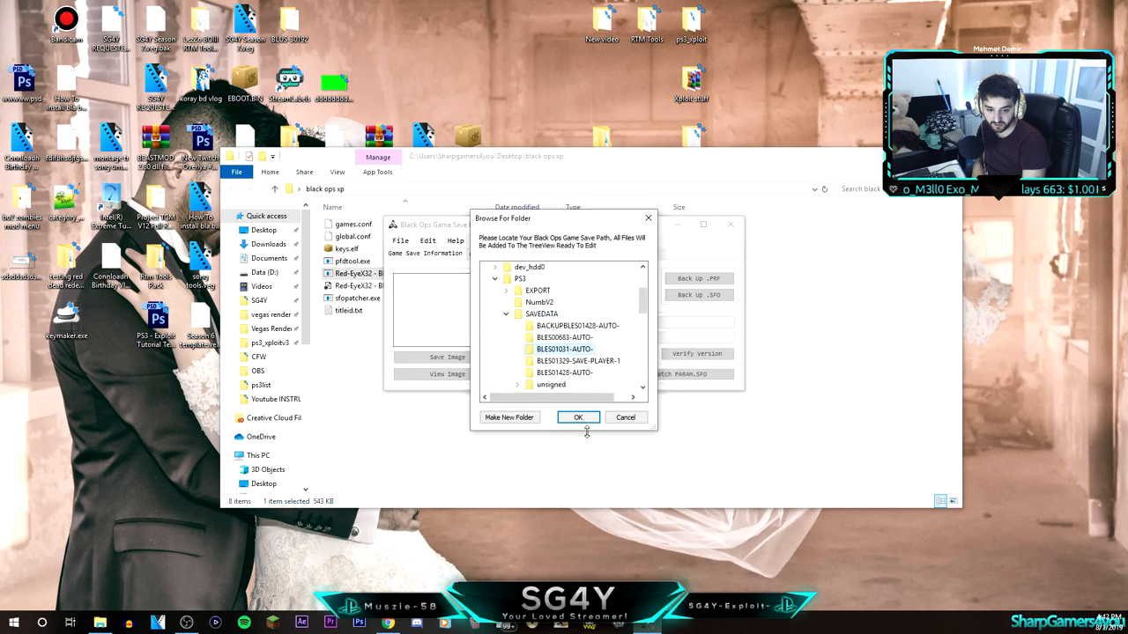
{"action": "left_click", "coordinate": [578, 416]}
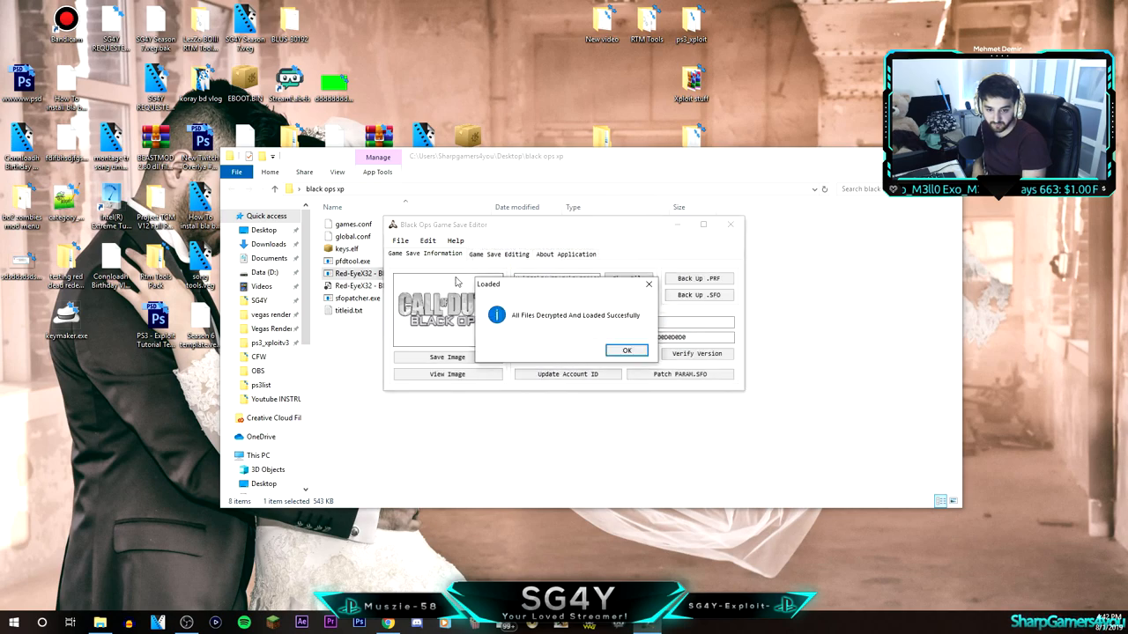
{"action": "mouse_move", "coordinate": [634, 346]}
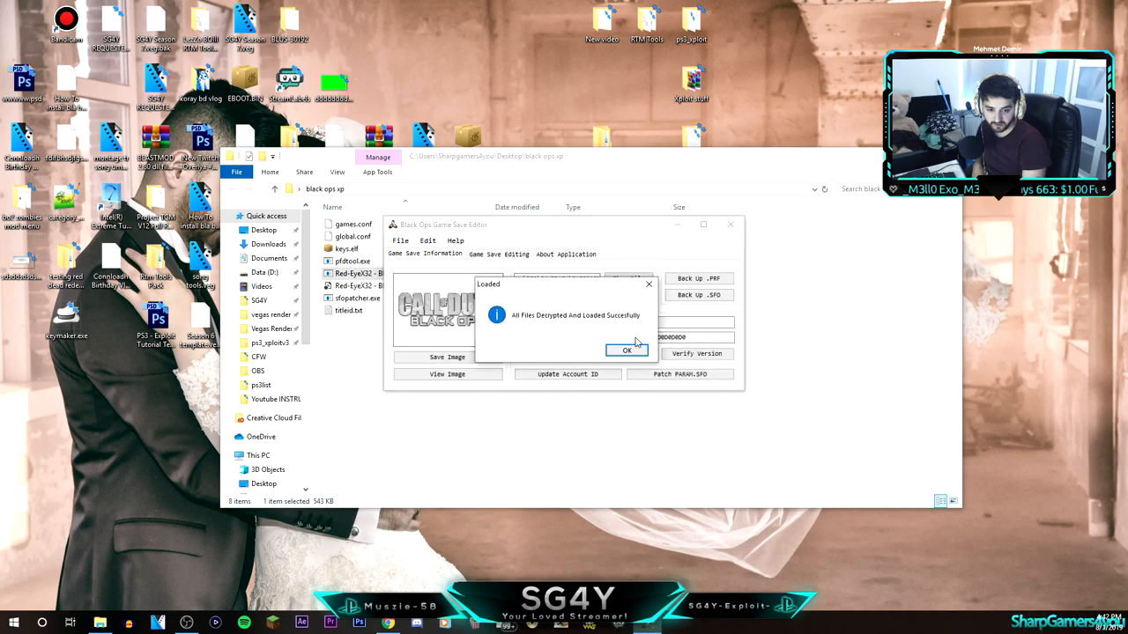
{"action": "left_click", "coordinate": [627, 349]}
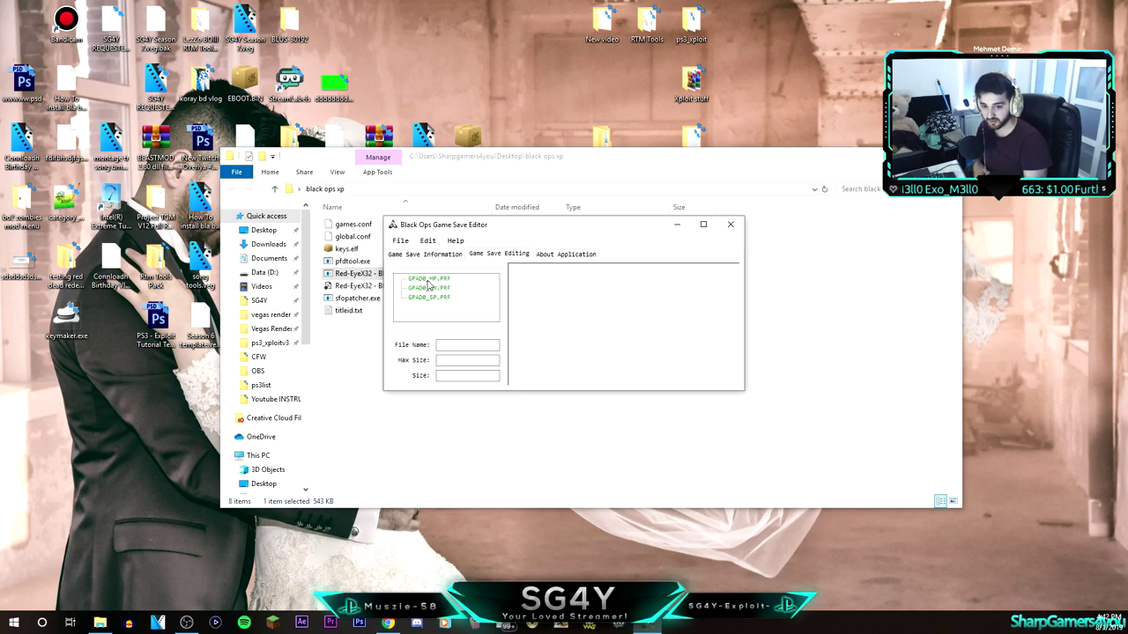
Edit GPAD_SP.PRF's exec ../dev_usb000/start.cfg line, then bring up GPAD_CH.PRF's contents.
{"action": "left_click", "coordinate": [429, 296]}
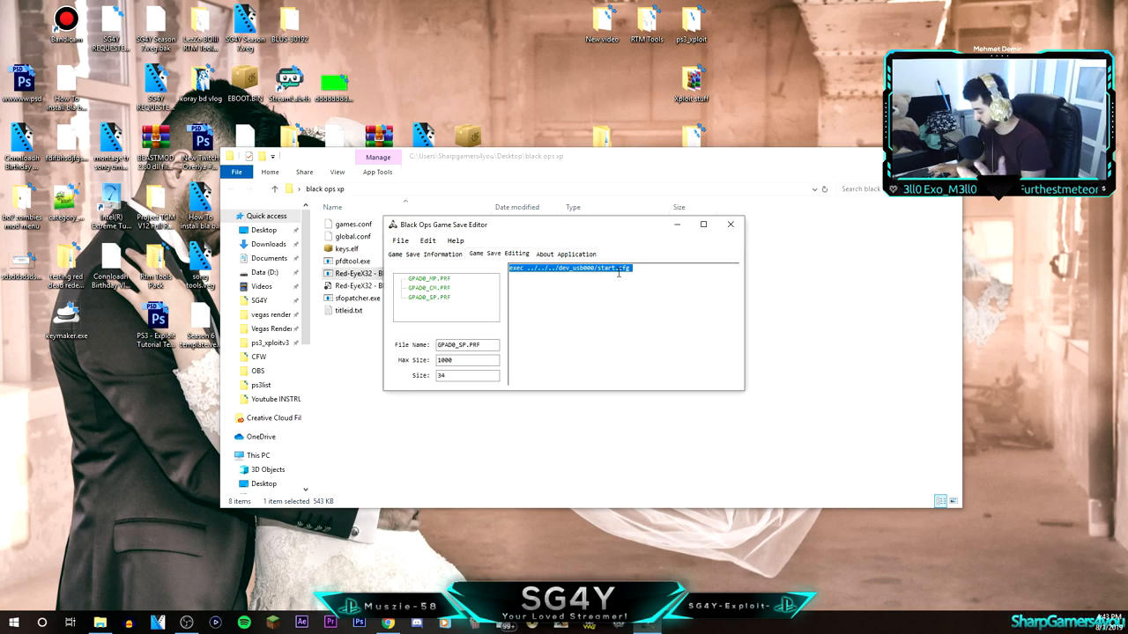
{"action": "mouse_move", "coordinate": [493, 301]}
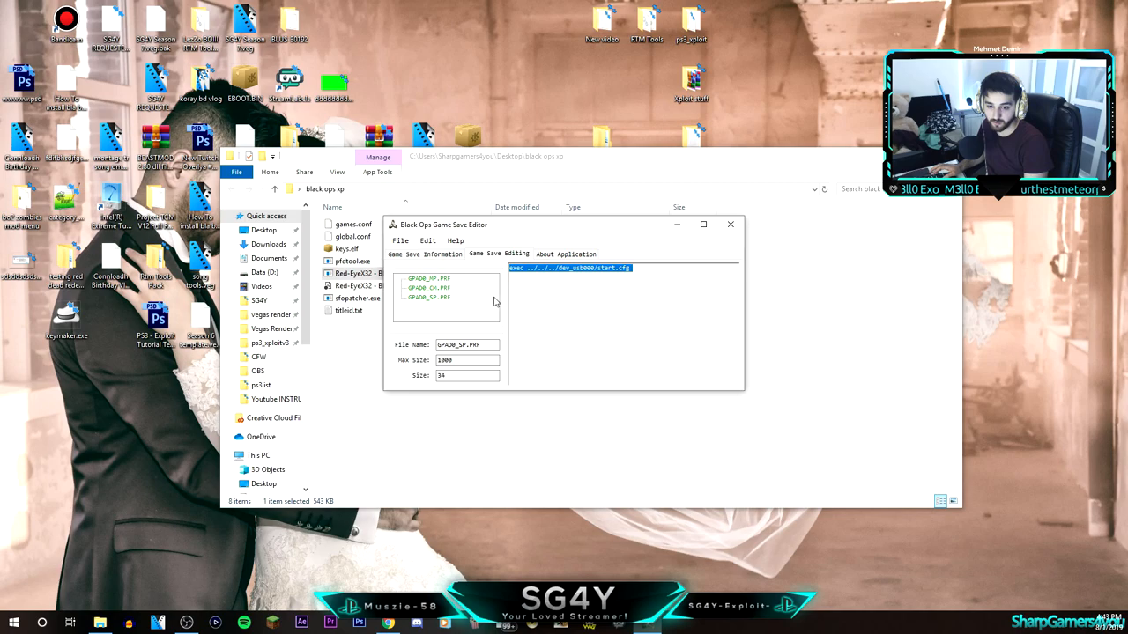
{"action": "left_click", "coordinate": [427, 296]}
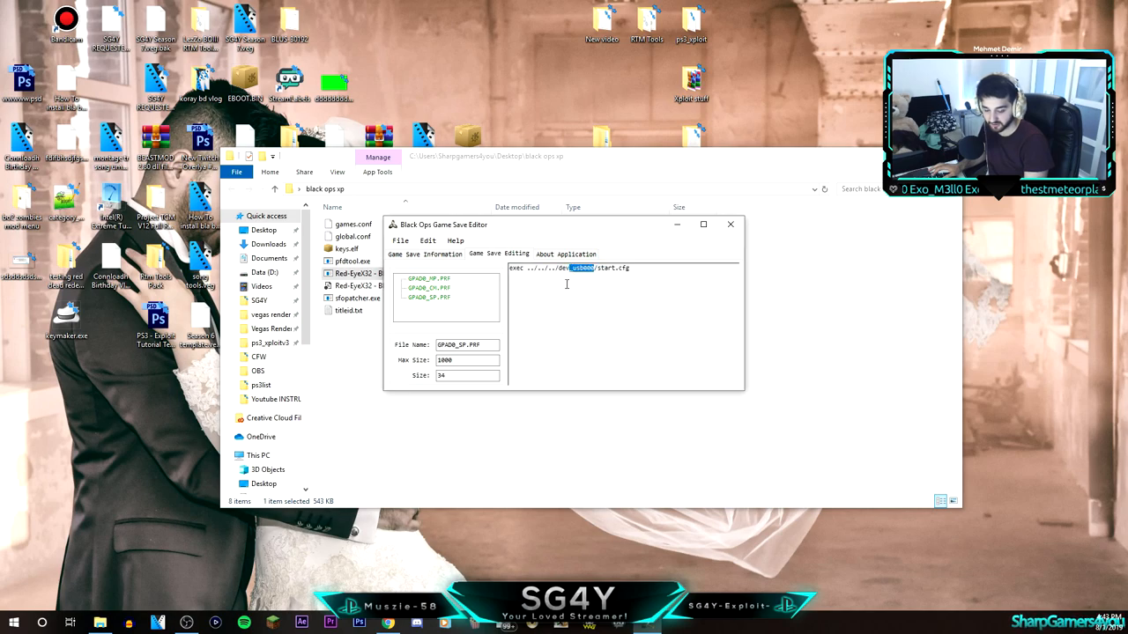
{"action": "triple_click", "coordinate": [567, 267]}
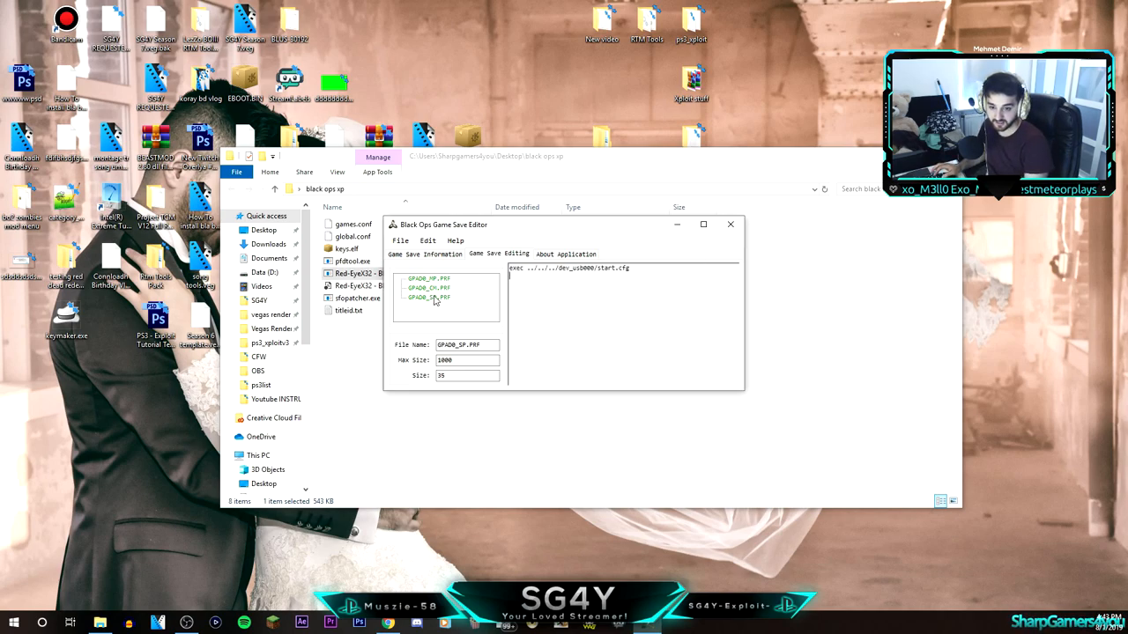
{"action": "left_click", "coordinate": [402, 240]}
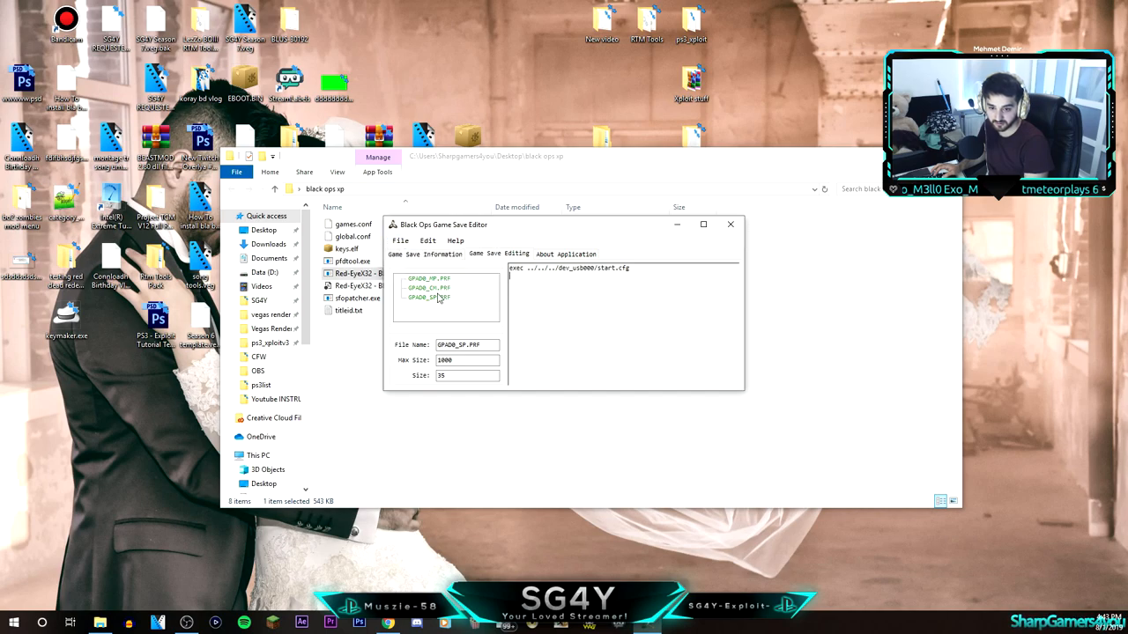
{"action": "left_click", "coordinate": [426, 287]}
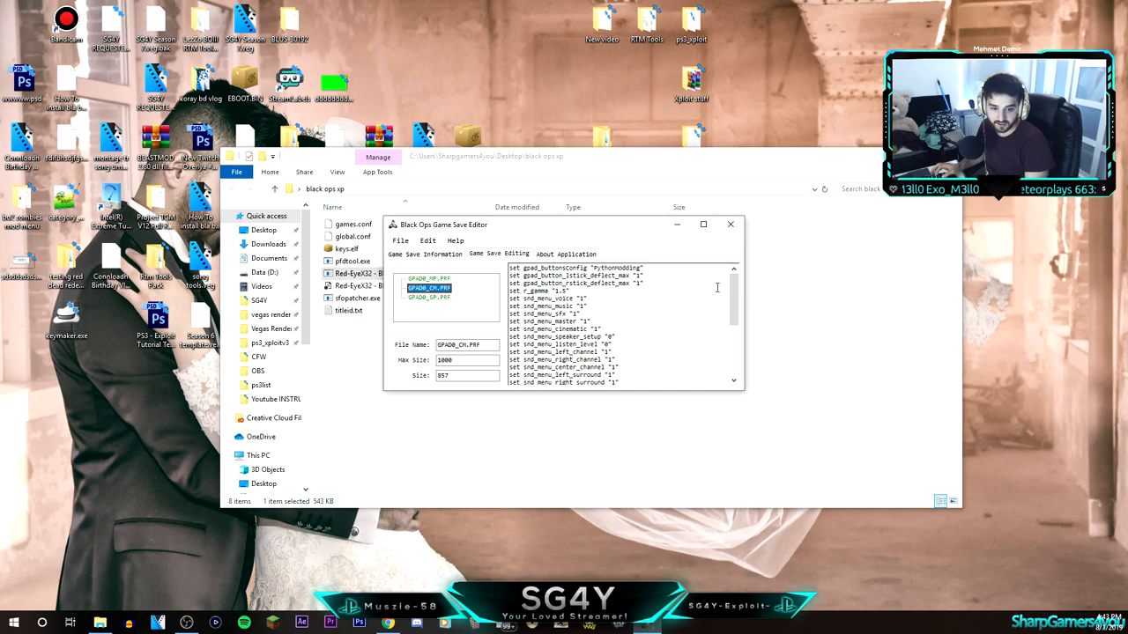
Scroll through GPAD_CH.PRF's controller settings and return to GPAD_SP.PRF.
{"action": "scroll", "scroll_direction": "down", "scroll_amount": 3}
{"action": "type", "text": " tutorial"}
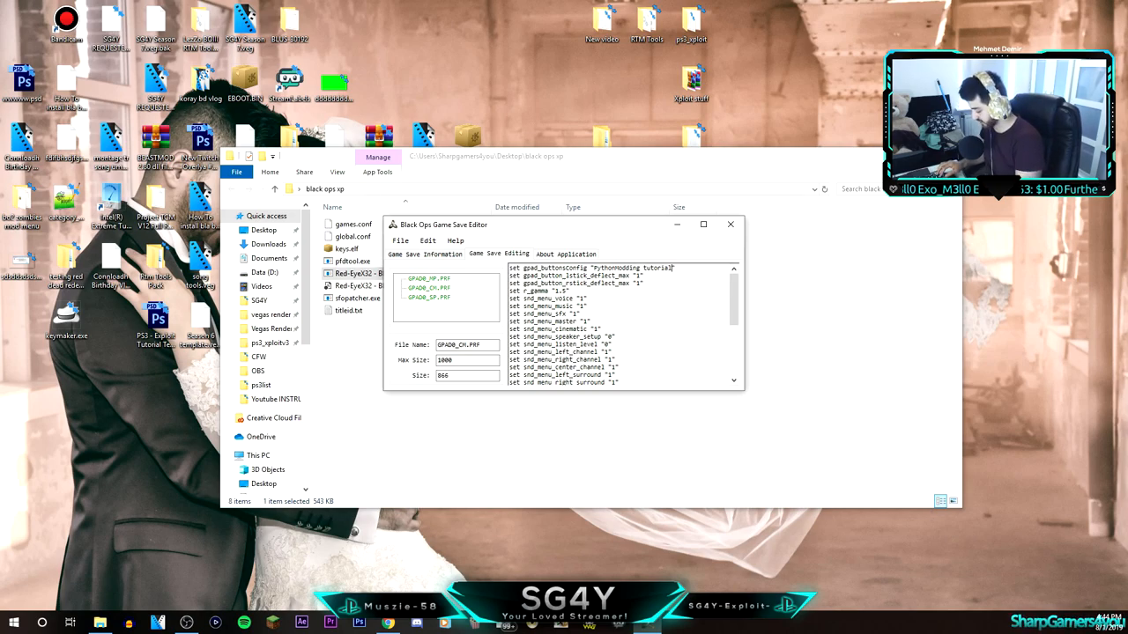
{"action": "left_click", "coordinate": [398, 239]}
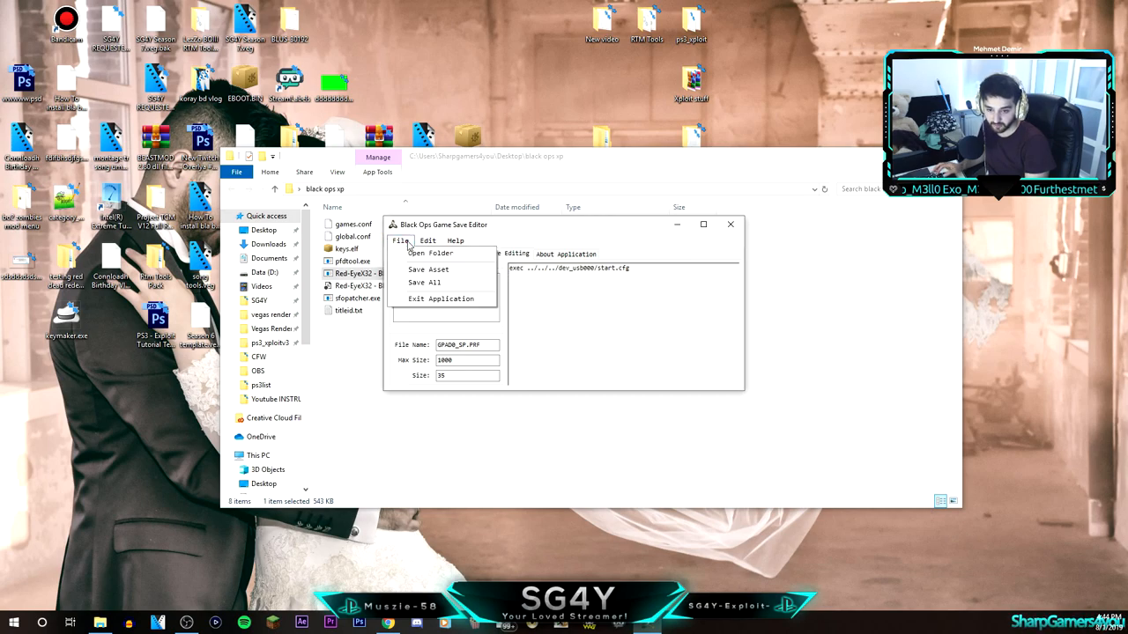
Save all edited game save files via File > Save All and acknowledge the success message.
{"action": "left_click", "coordinate": [423, 282]}
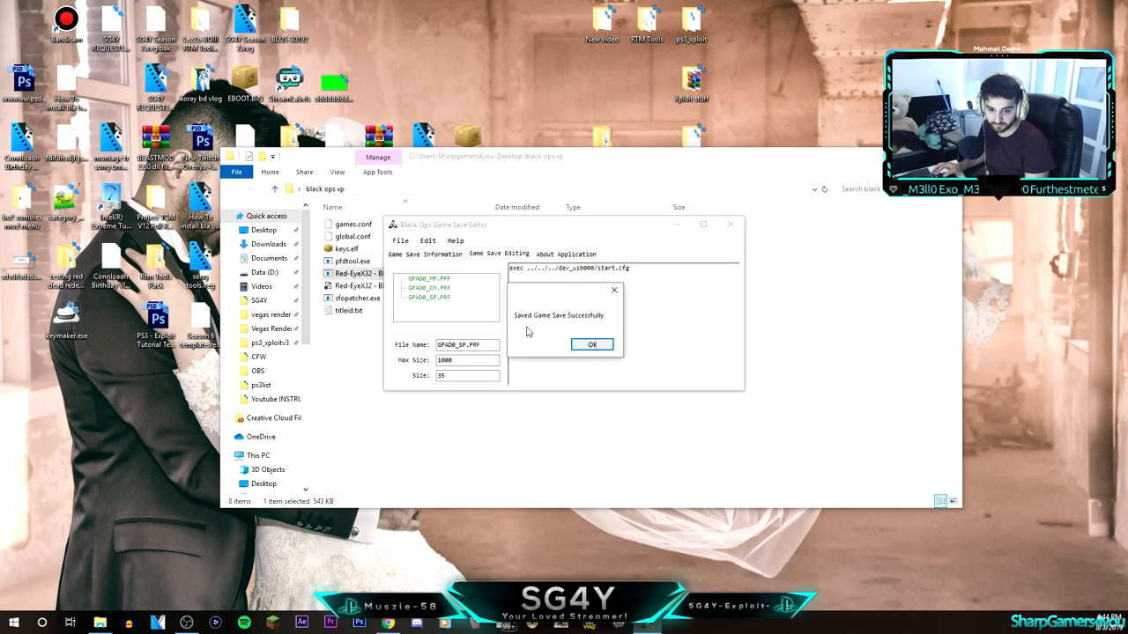
{"action": "mouse_move", "coordinate": [515, 317]}
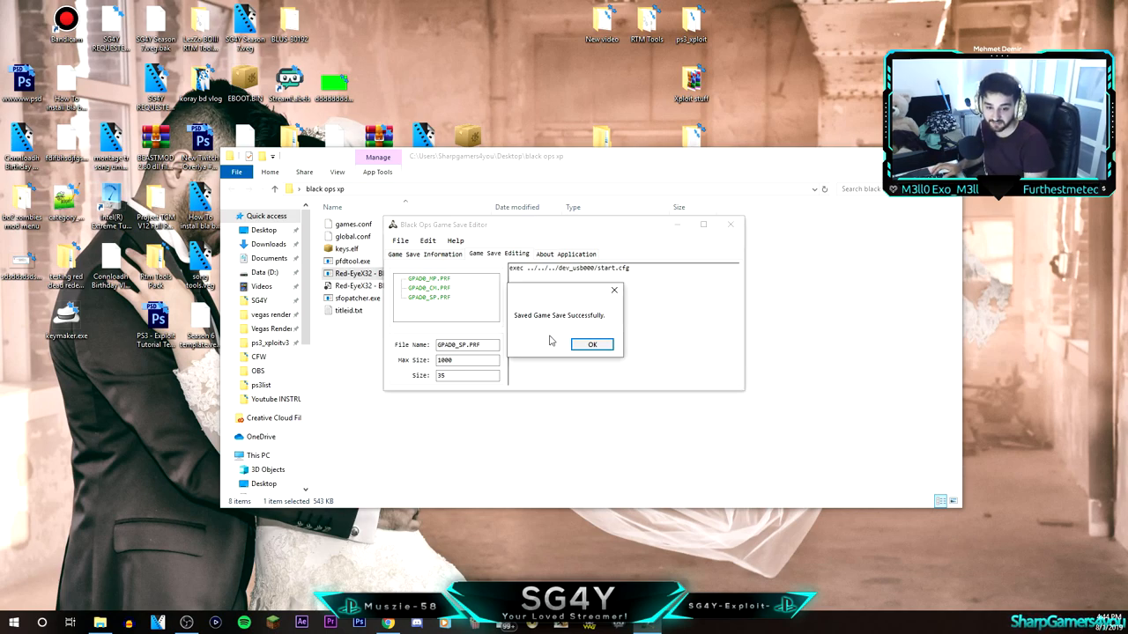
{"action": "left_click", "coordinate": [592, 344]}
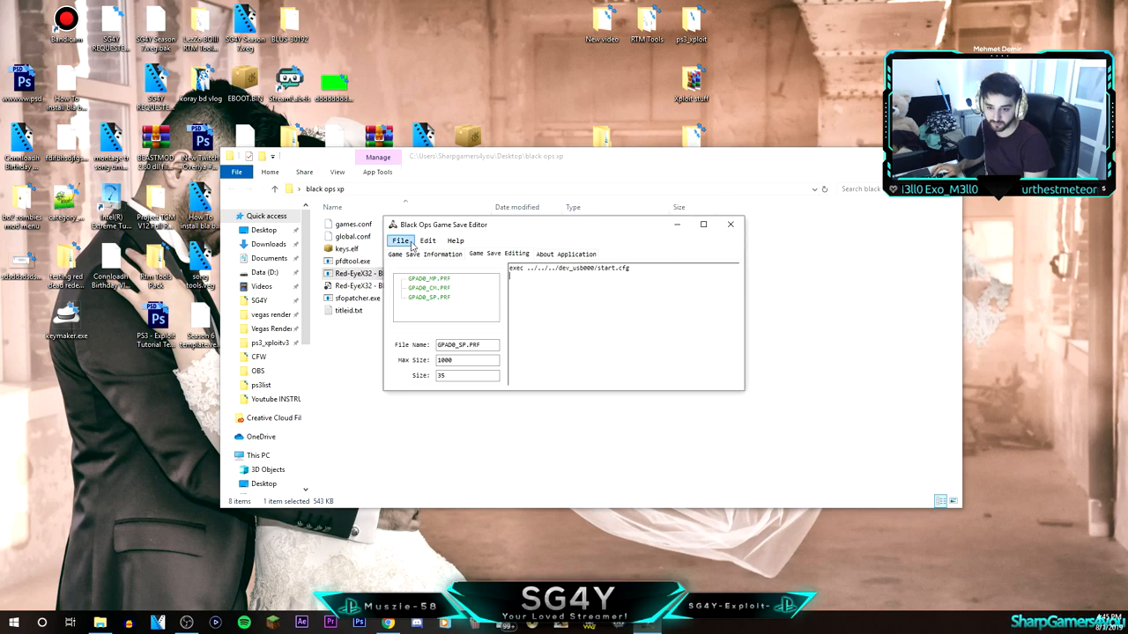
{"action": "left_click", "coordinate": [729, 224]}
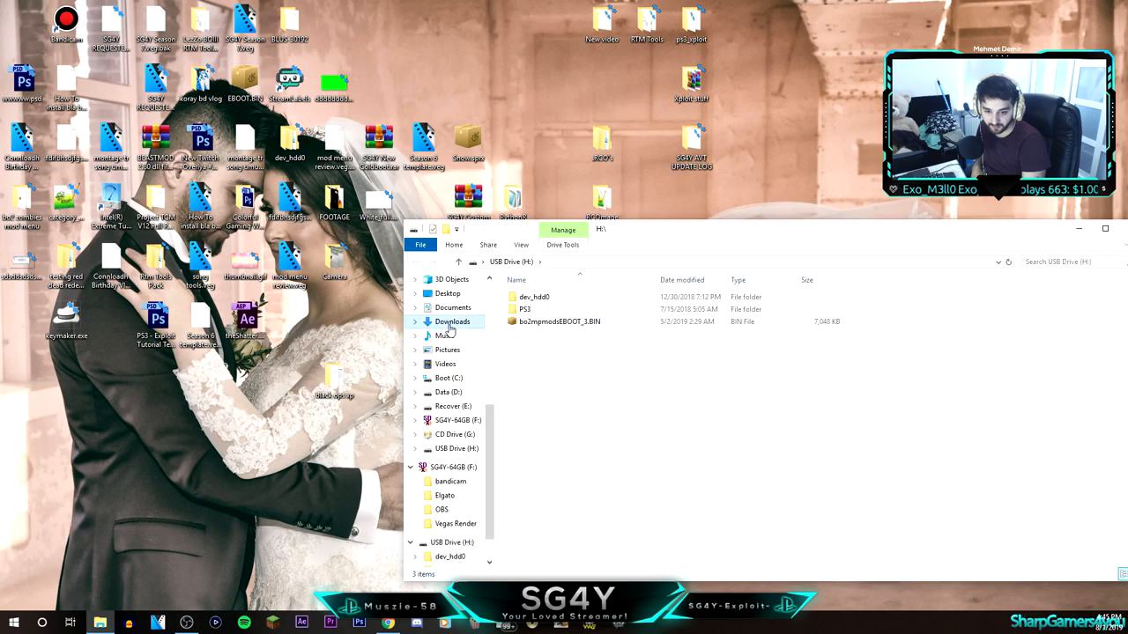
Close the USB Drive (H:) window to return to the desktop.
{"action": "left_click", "coordinate": [1106, 229]}
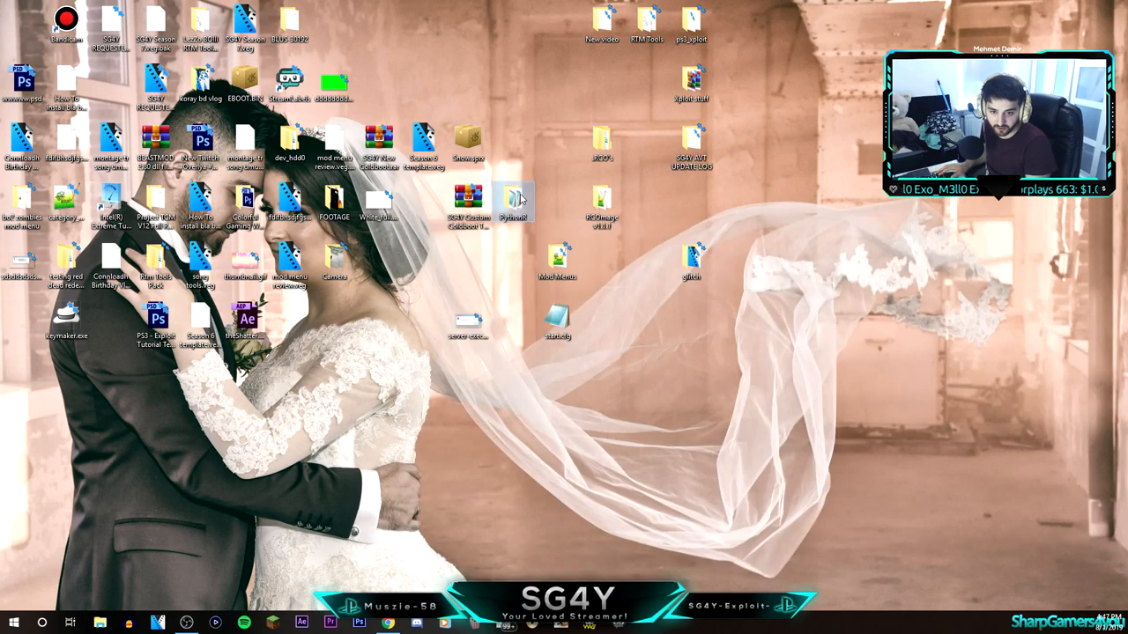
{"action": "mouse_move", "coordinate": [521, 197]}
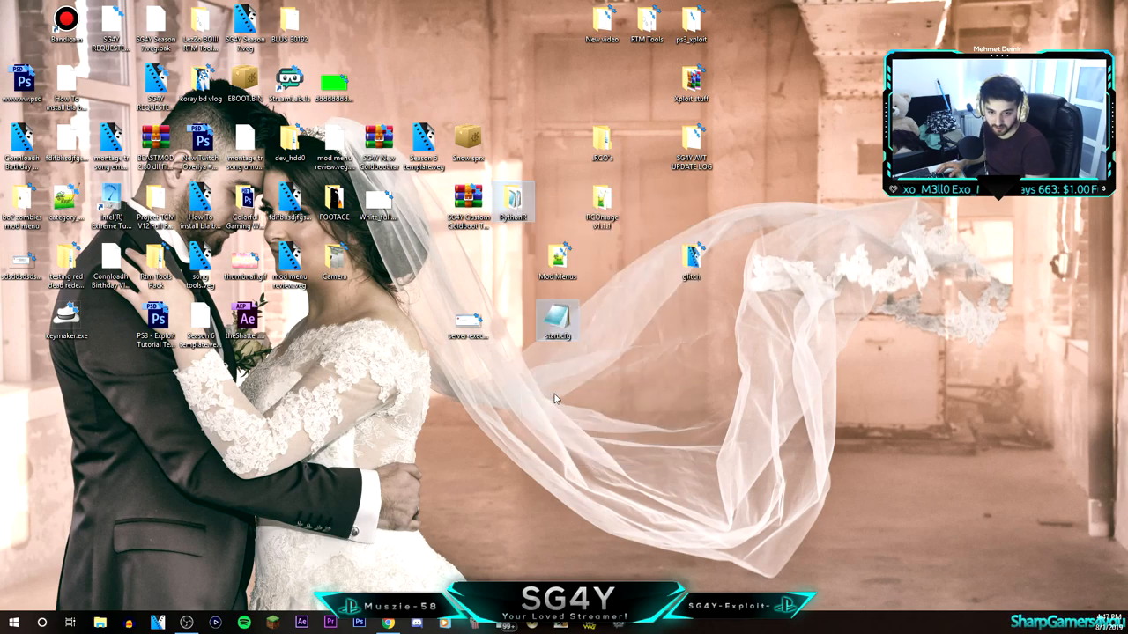
{"action": "mouse_move", "coordinate": [264, 283]}
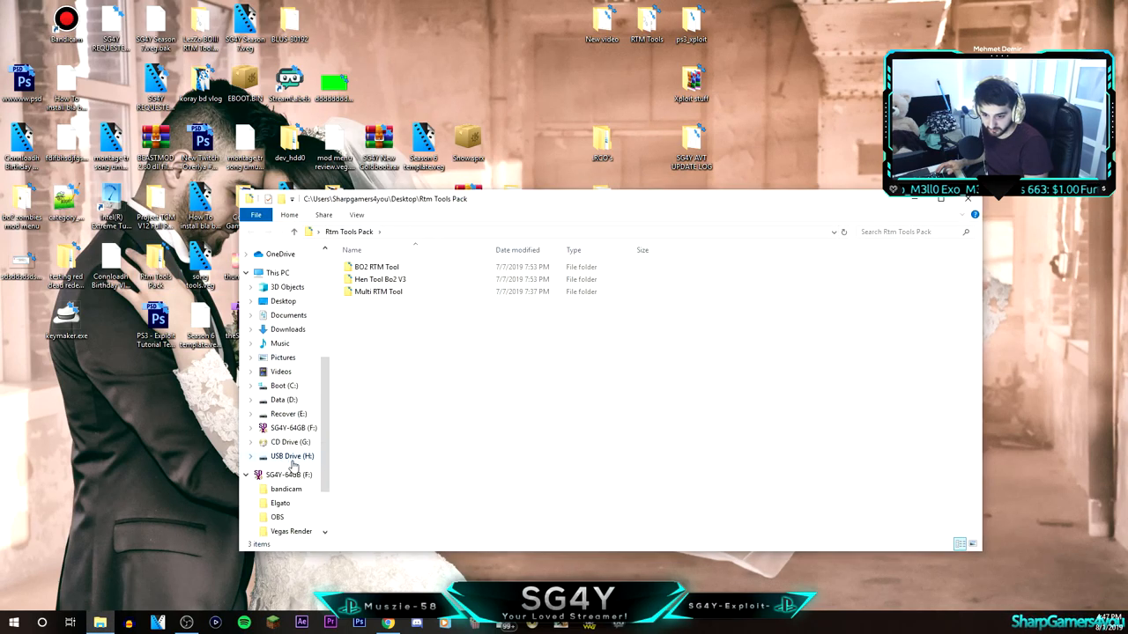
{"action": "left_click", "coordinate": [290, 455]}
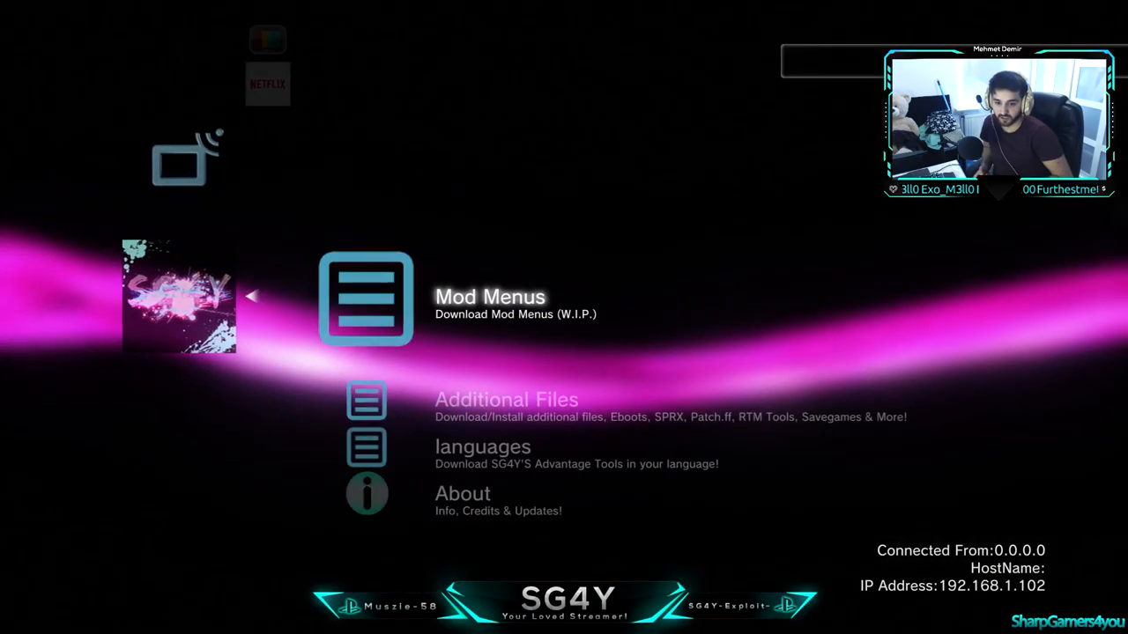
Choose the Call of Duty: Black Ops entry under Mod Menus to start the USB-to-PS3 save copy.
{"action": "left_click", "coordinate": [365, 298]}
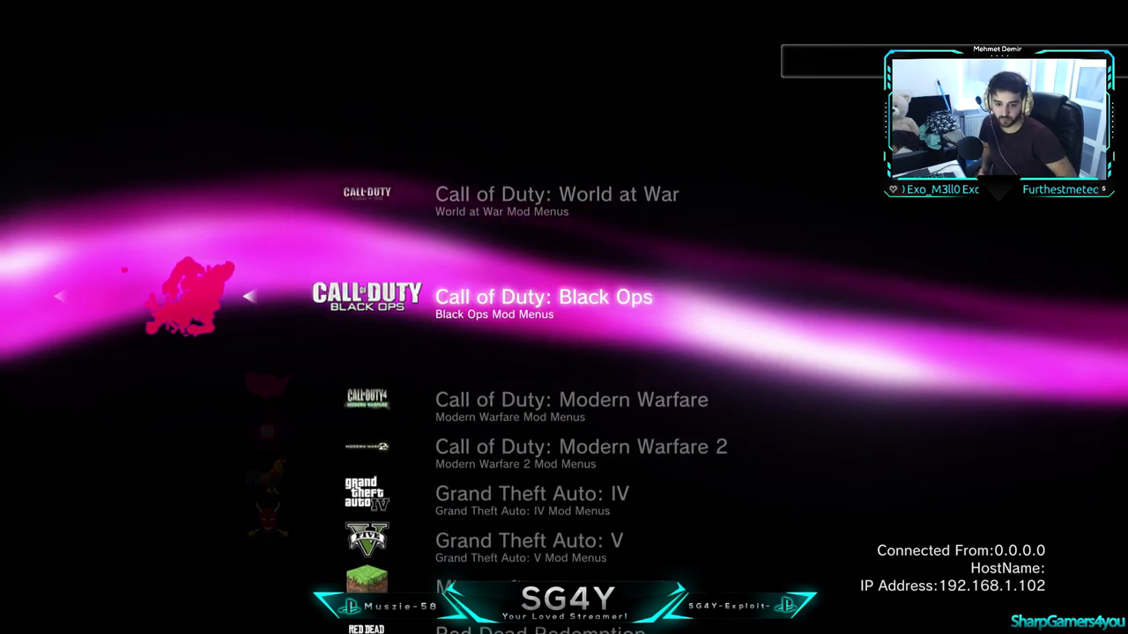
{"action": "left_click", "coordinate": [542, 296]}
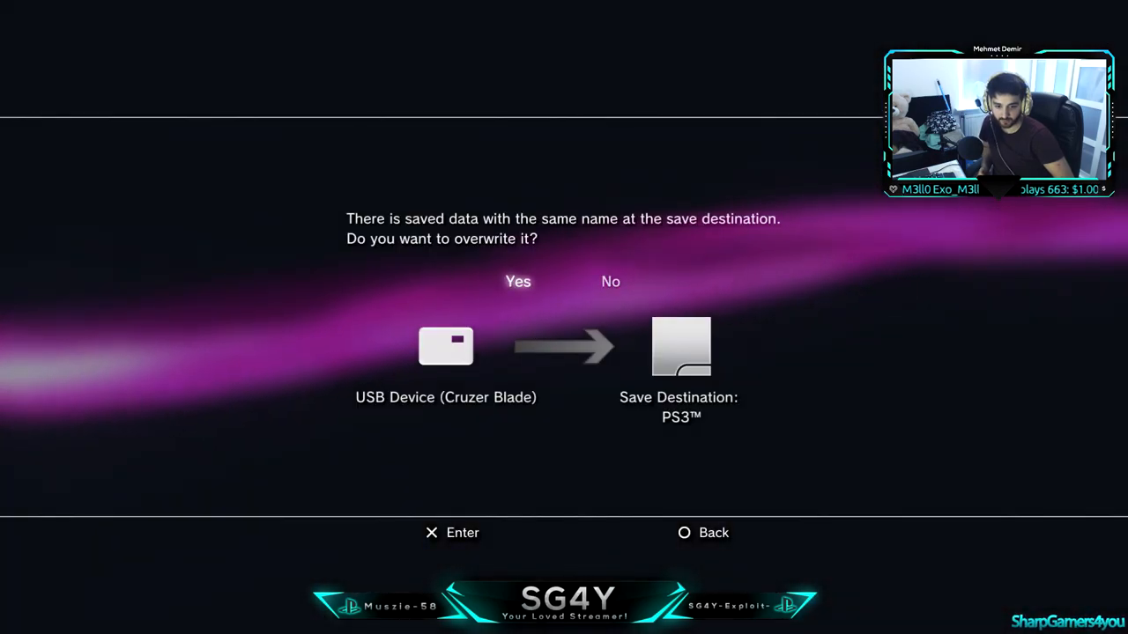
Confirm overwriting the existing Black Ops save and dismiss the Copy completed screen.
{"action": "left_click", "coordinate": [518, 282]}
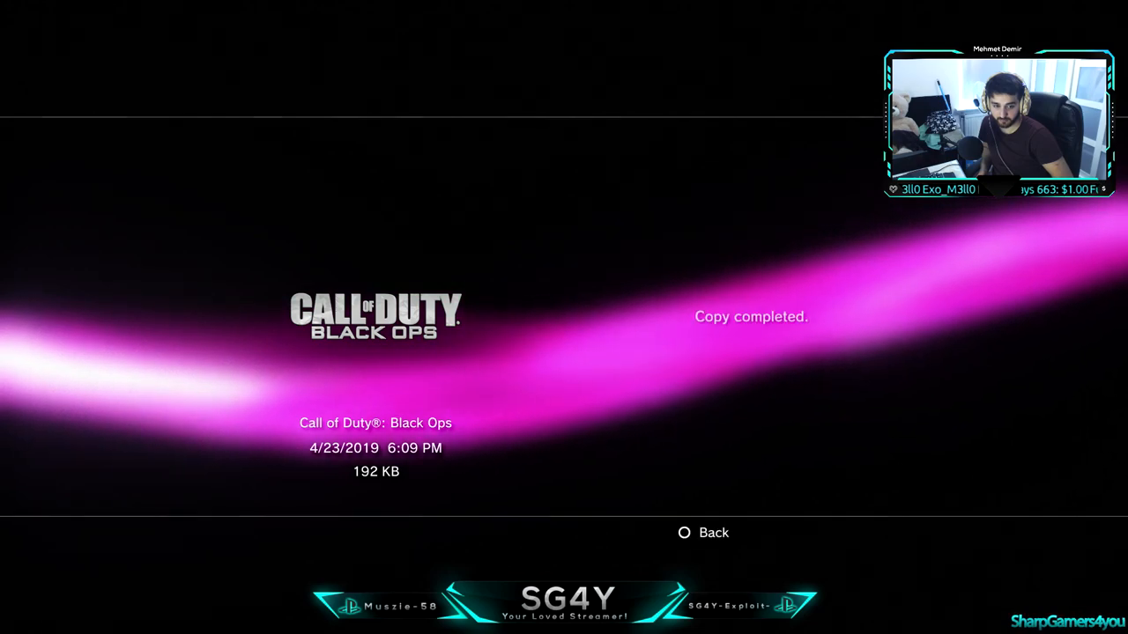
{"action": "left_click", "coordinate": [703, 532]}
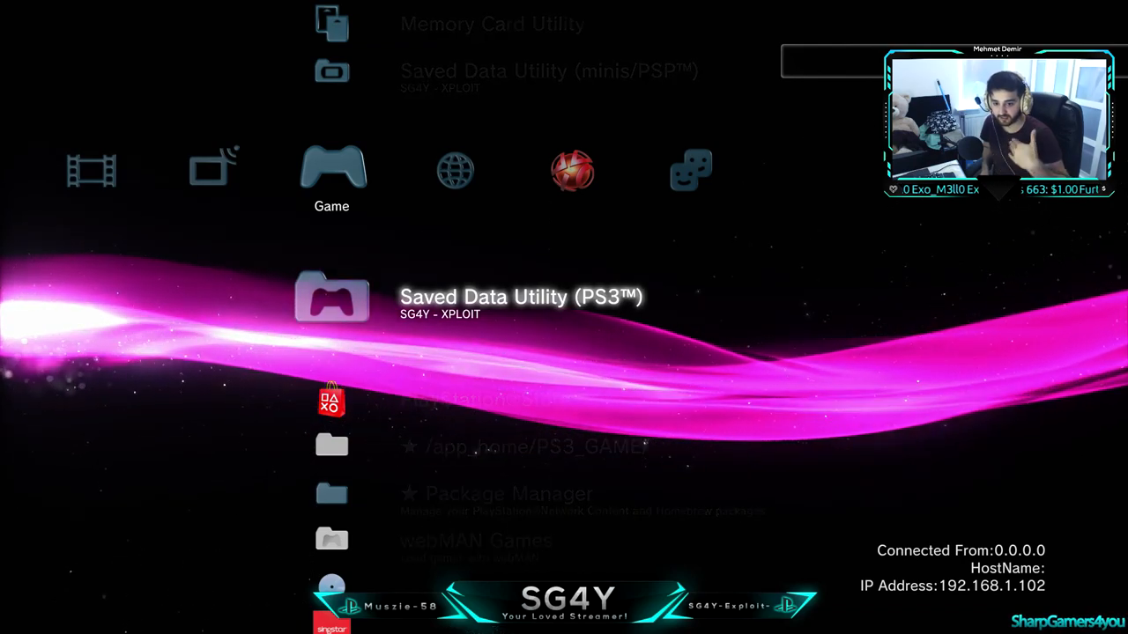
Scroll the Game column down to Call of Duty: Black Ops and start it.
{"action": "scroll", "scroll_direction": "down", "scroll_amount": 3}
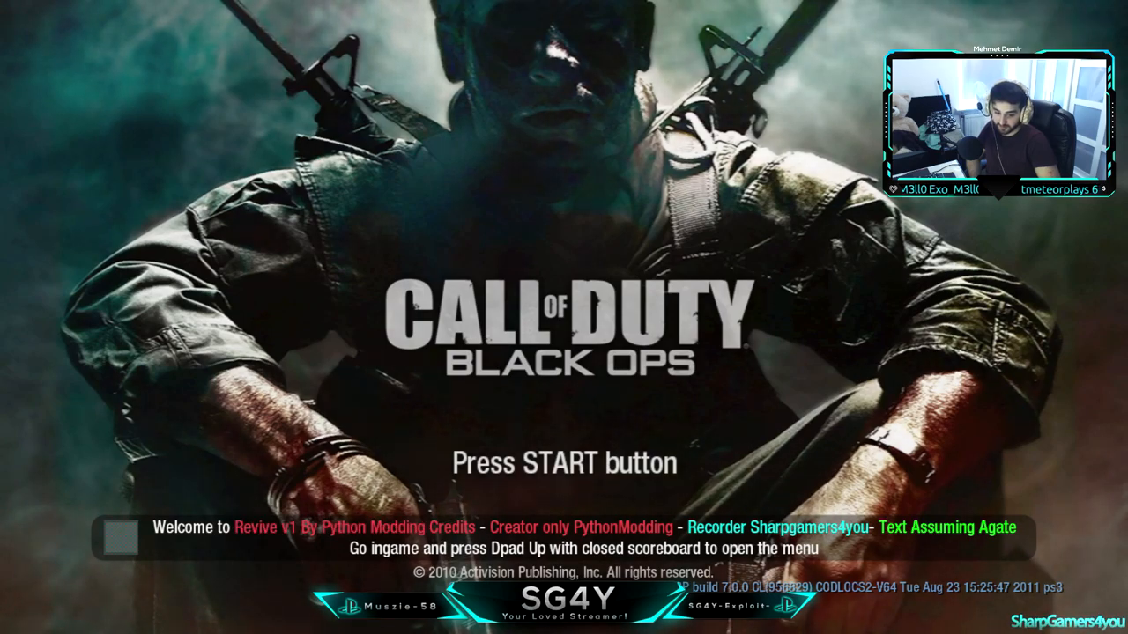
Pass the title screen and enter Zombies mode to reach Mission Select.
{"action": "key", "text": "Enter"}
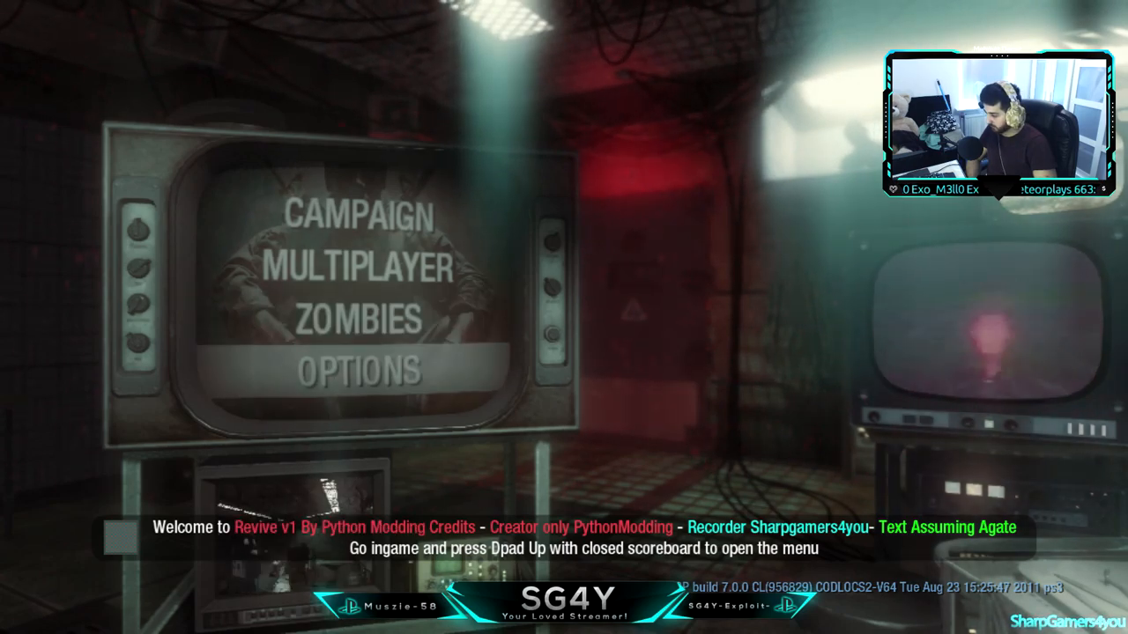
{"action": "left_click", "coordinate": [356, 373]}
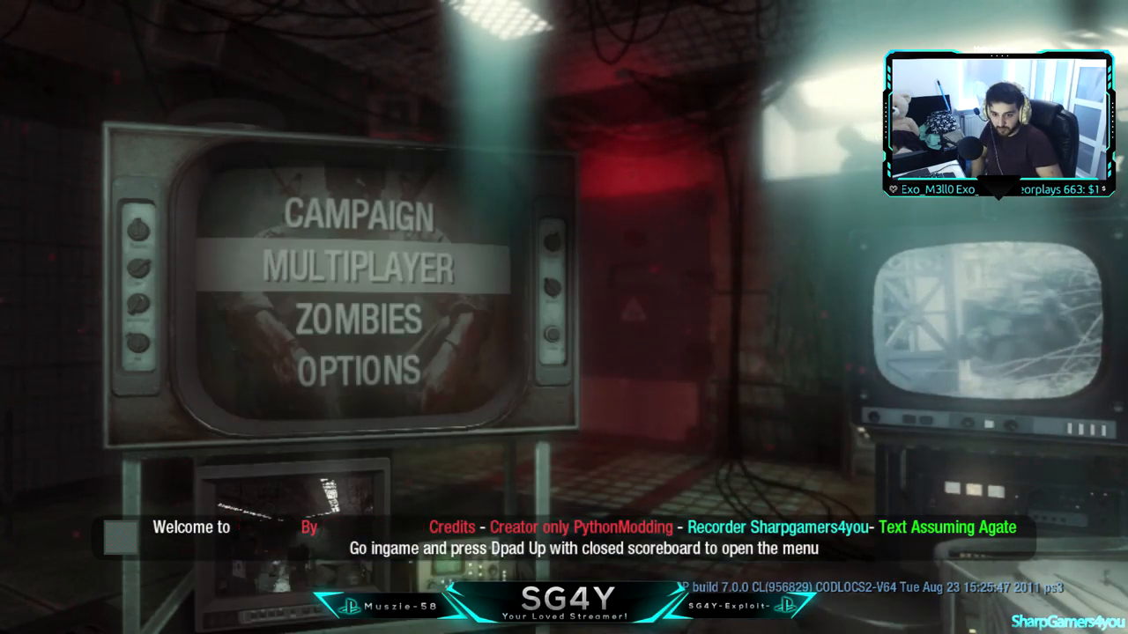
{"action": "left_click", "coordinate": [355, 326]}
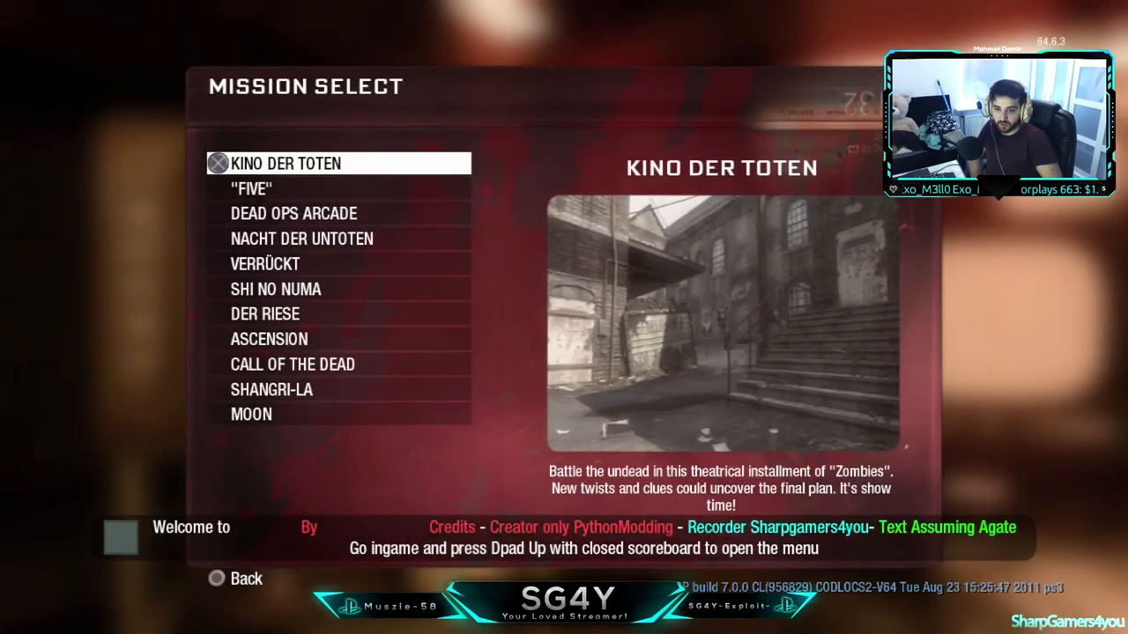
Find an online Zombies match via PlayStation Network on a map like Ascension.
{"action": "left_click", "coordinate": [285, 162]}
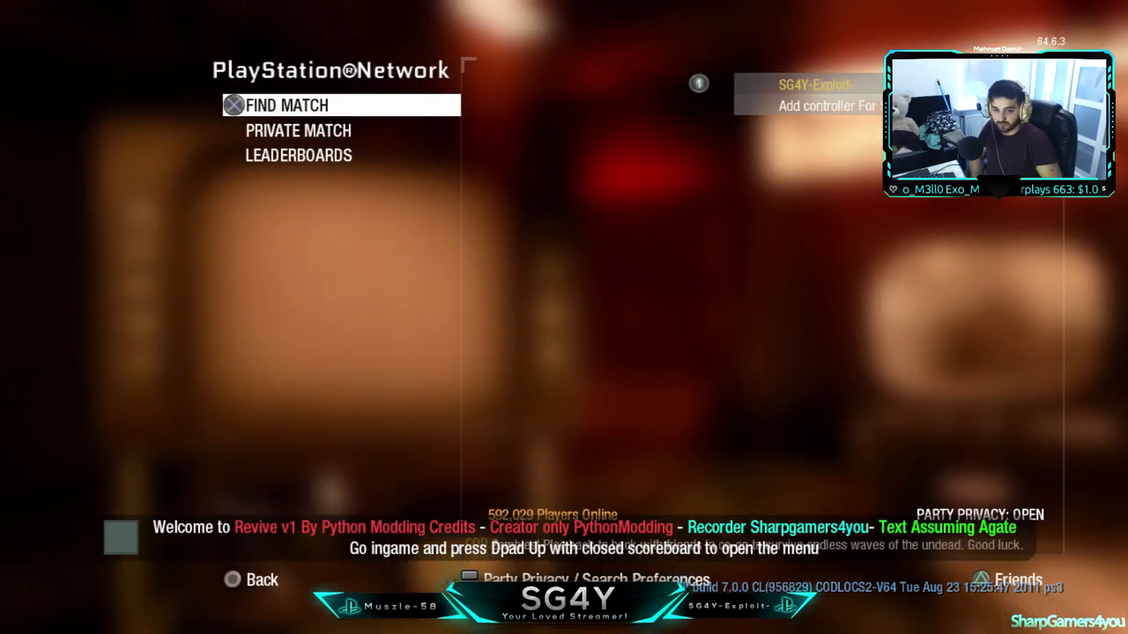
{"action": "left_click", "coordinate": [291, 106]}
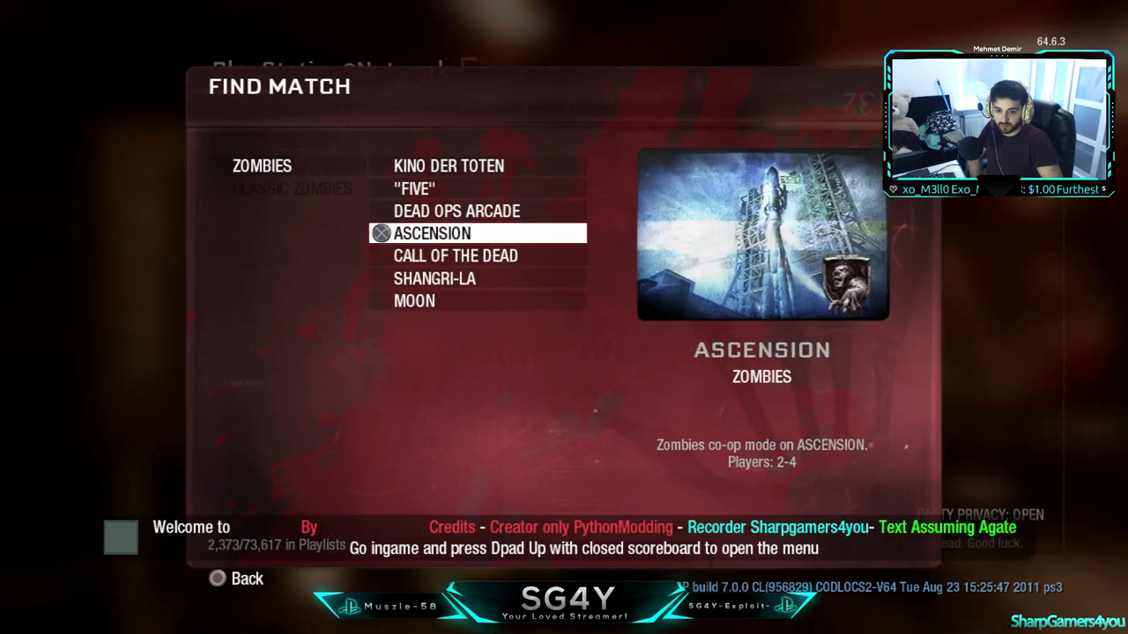
{"action": "left_click", "coordinate": [448, 165]}
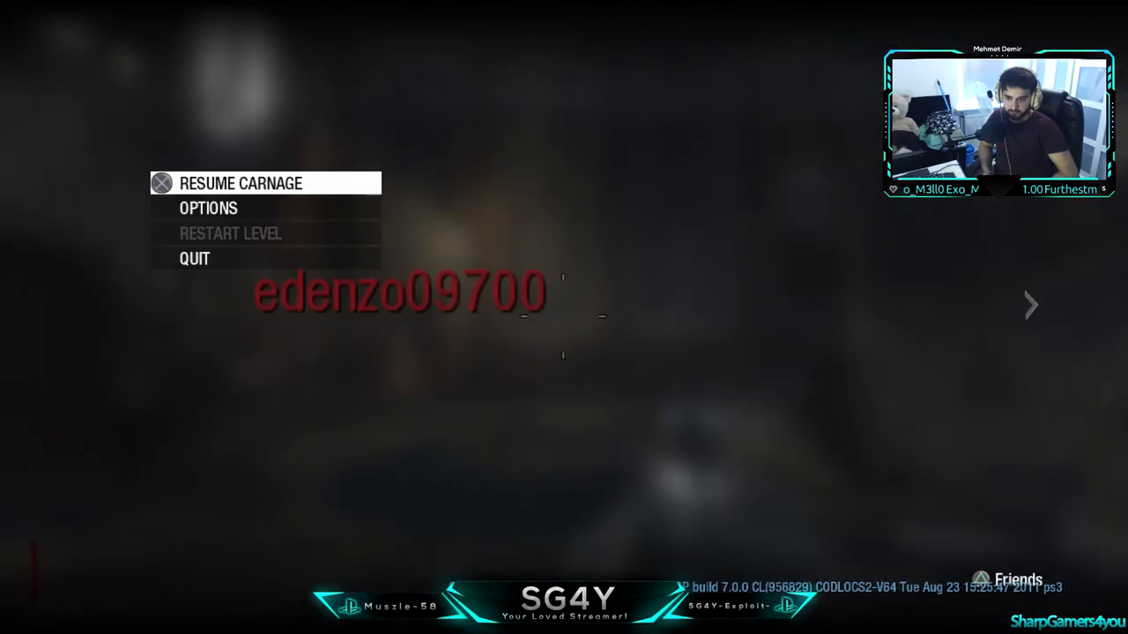
Quit the online match and start a solo Kino der Toten game from Mission Select.
{"action": "left_click", "coordinate": [247, 182]}
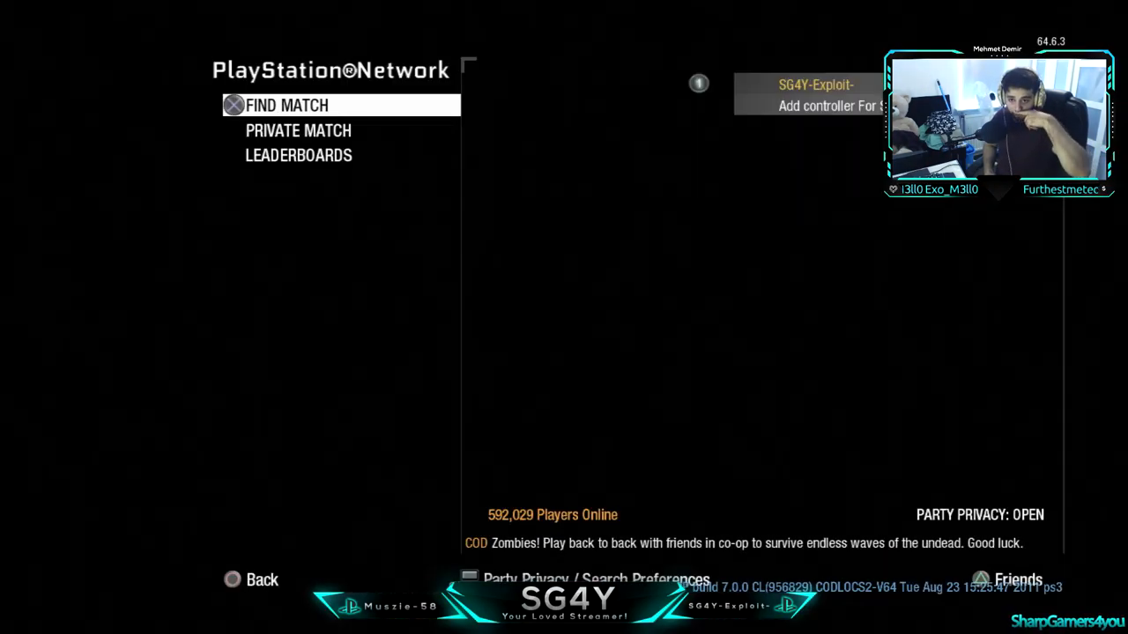
{"action": "left_click", "coordinate": [300, 106]}
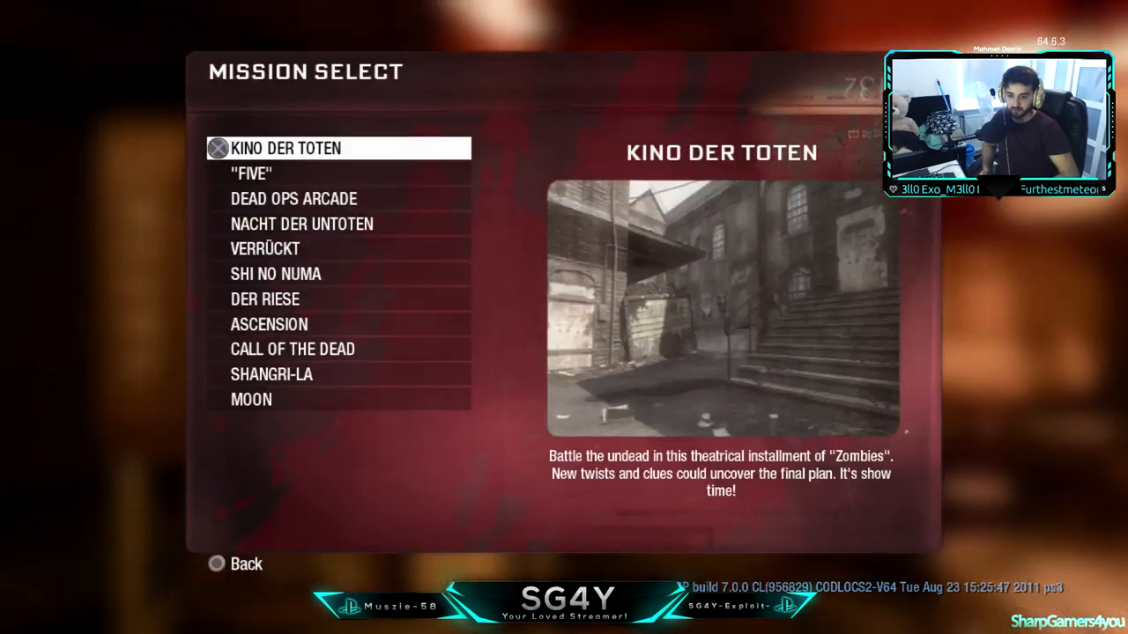
{"action": "left_click", "coordinate": [286, 148]}
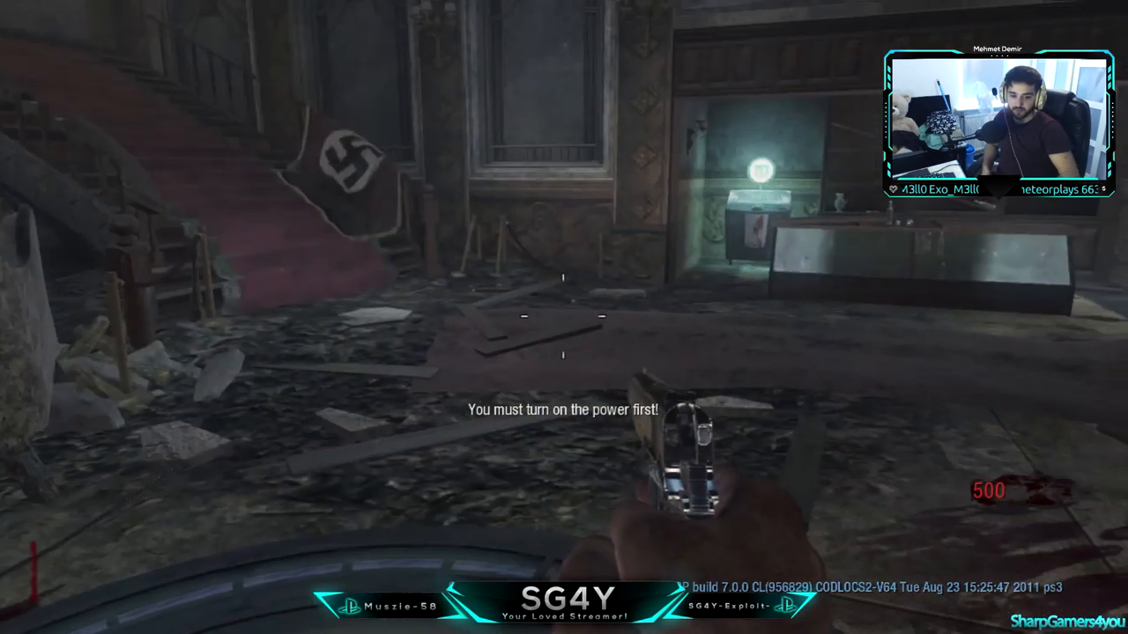
Pause the game and show the controller Button Layout from Options.
{"action": "key", "text": "Escape"}
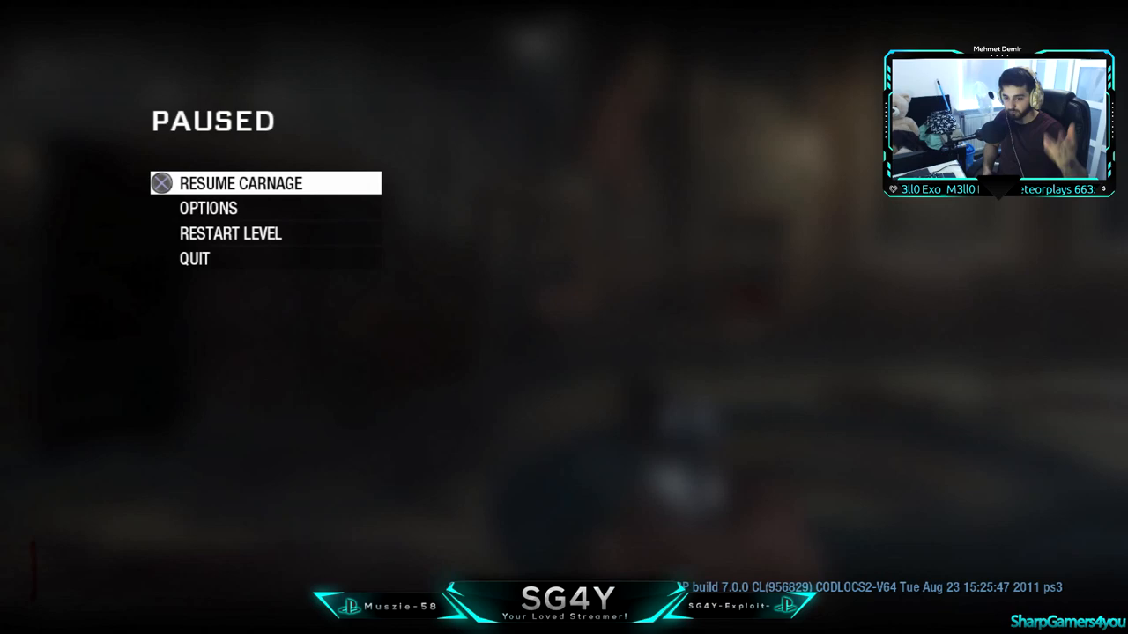
{"action": "left_click", "coordinate": [208, 208]}
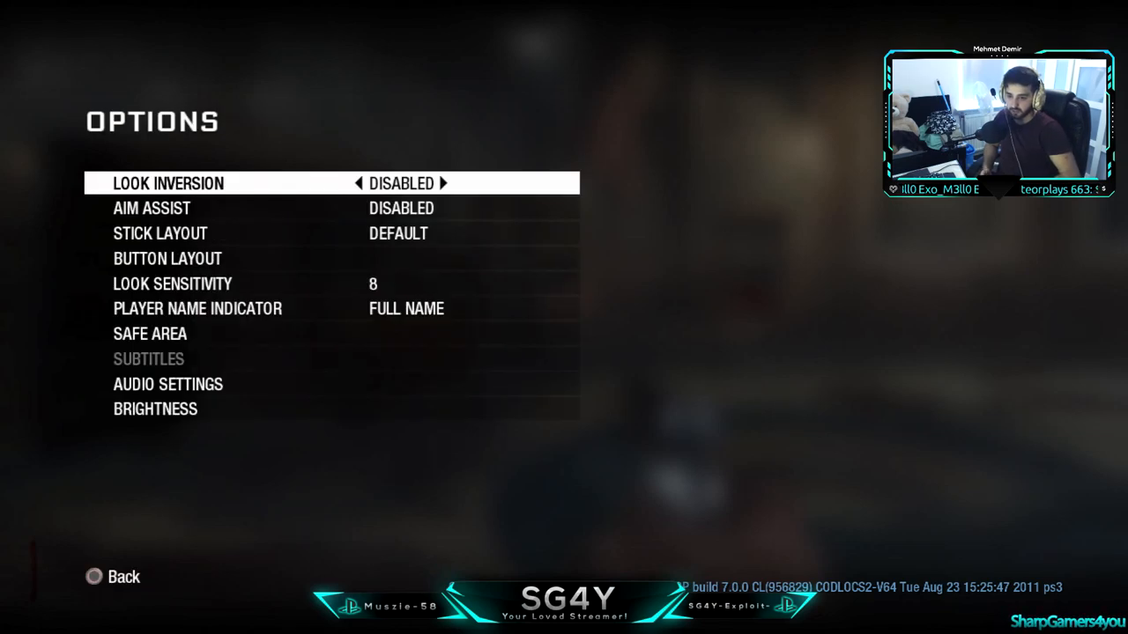
{"action": "left_click", "coordinate": [165, 258]}
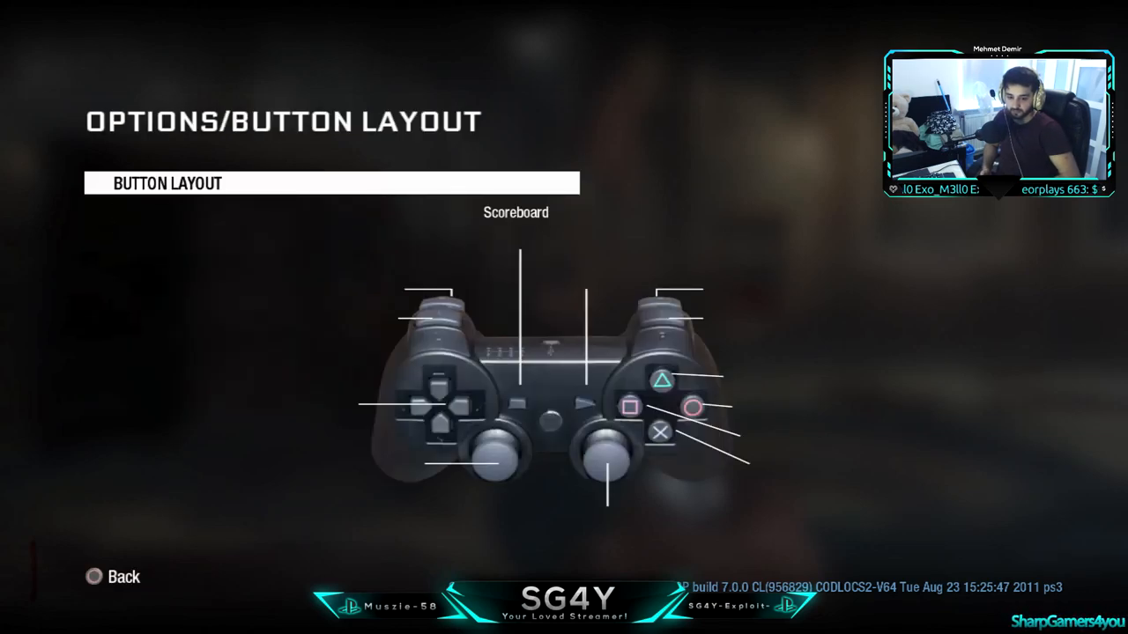